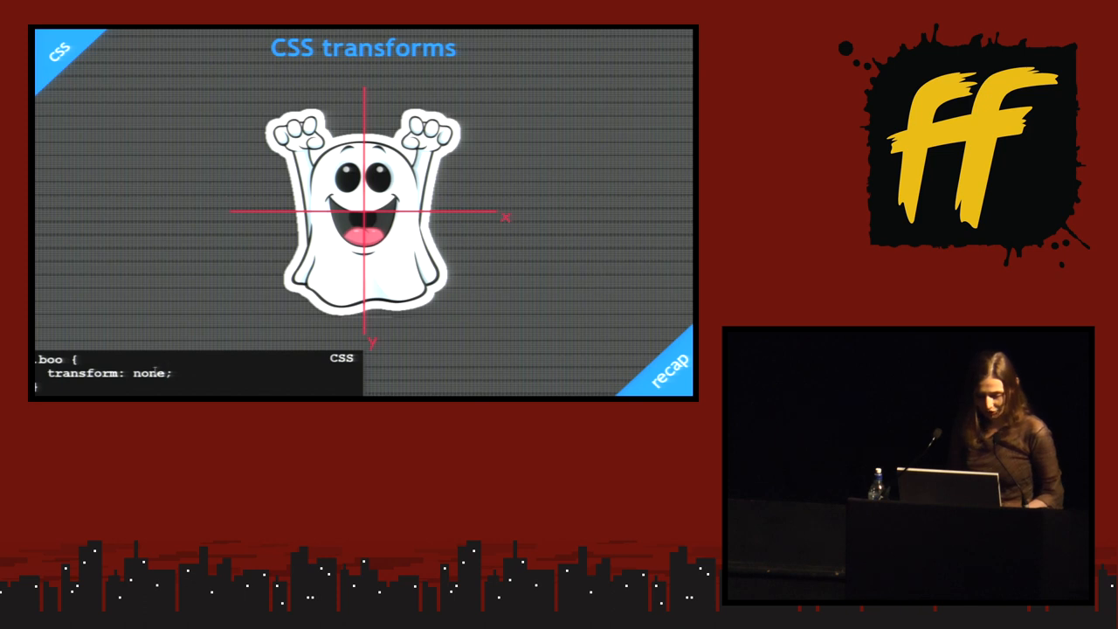
Step: Add skew(45deg) after translate(4em) in the .boo transform
{"action": "type", "text": "s"}
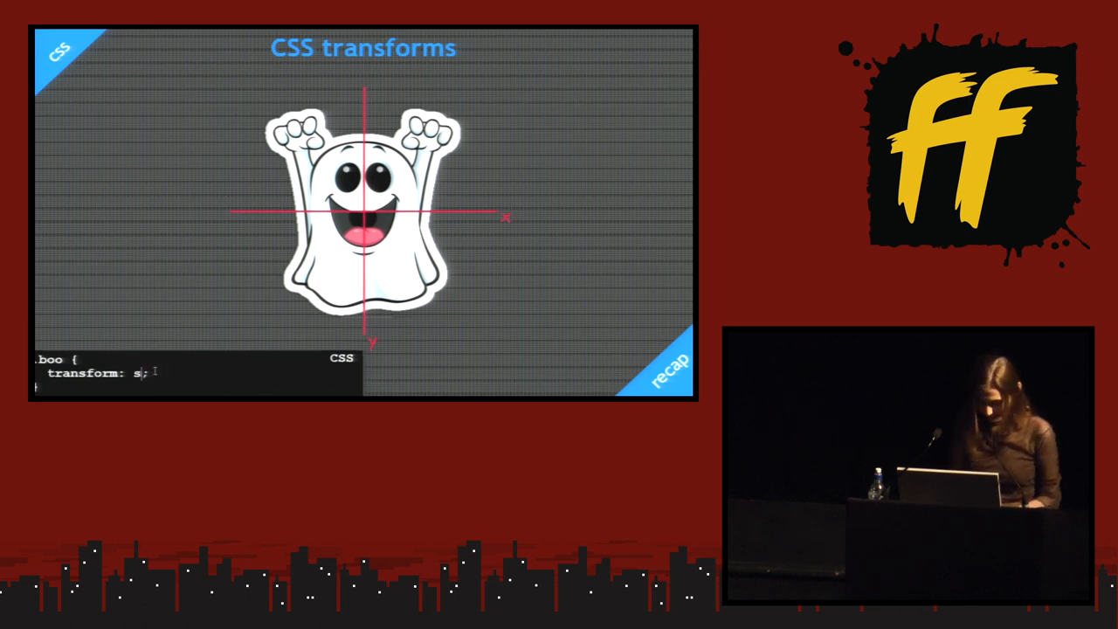
{"action": "type", "text": "kew"}
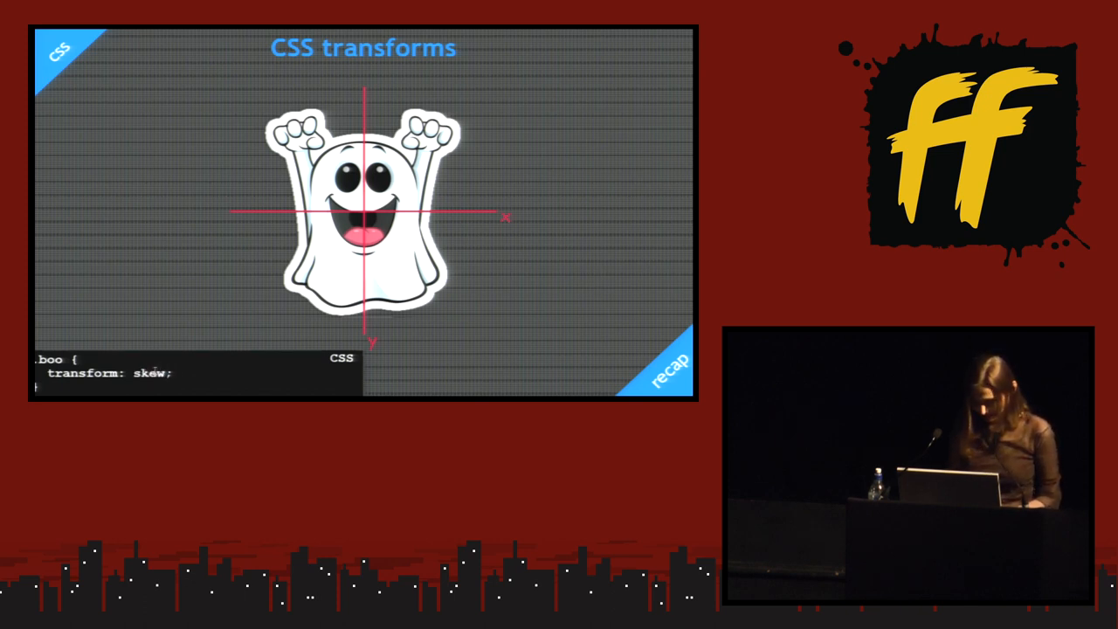
{"action": "type", "text": "(45d)"}
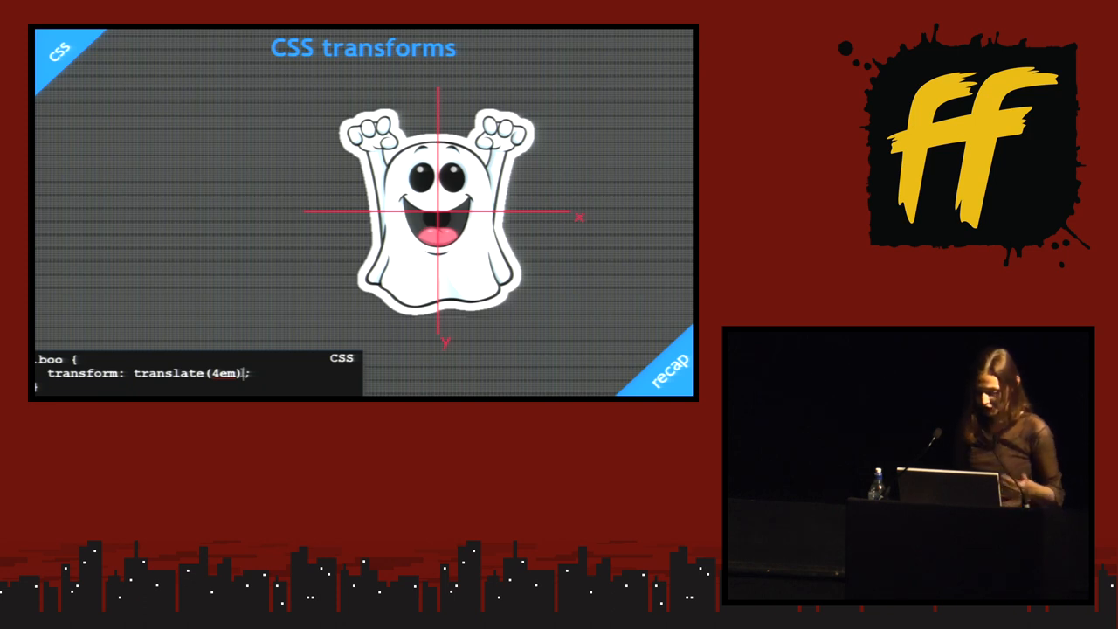
Step: Change the ghost's skew to skew(24deg)
{"action": "type", "text": "s"}
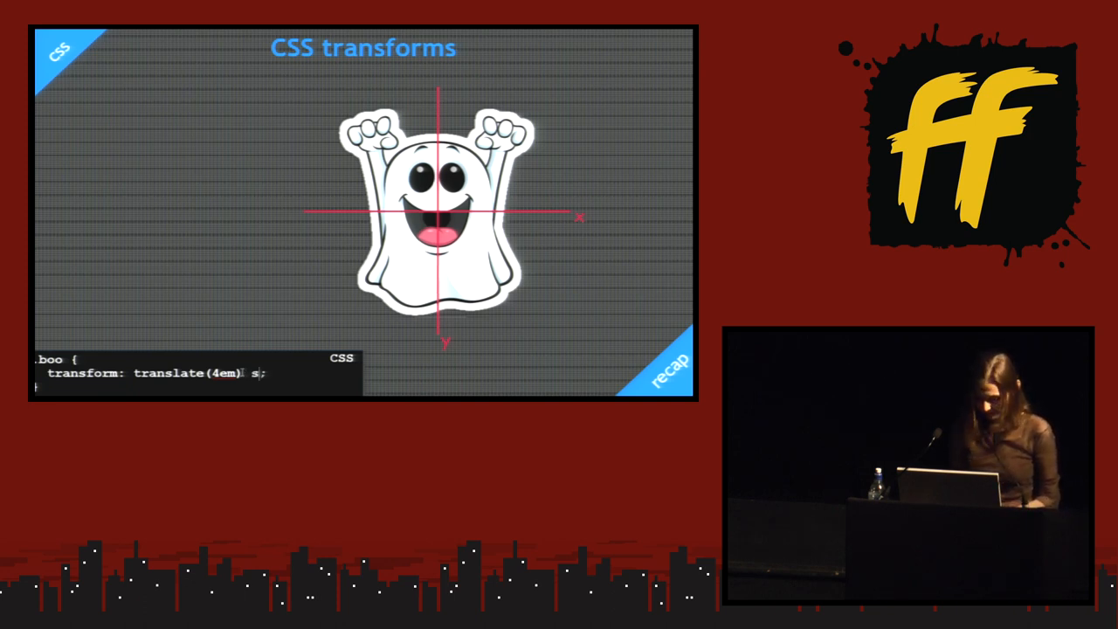
{"action": "type", "text": "skew()"}
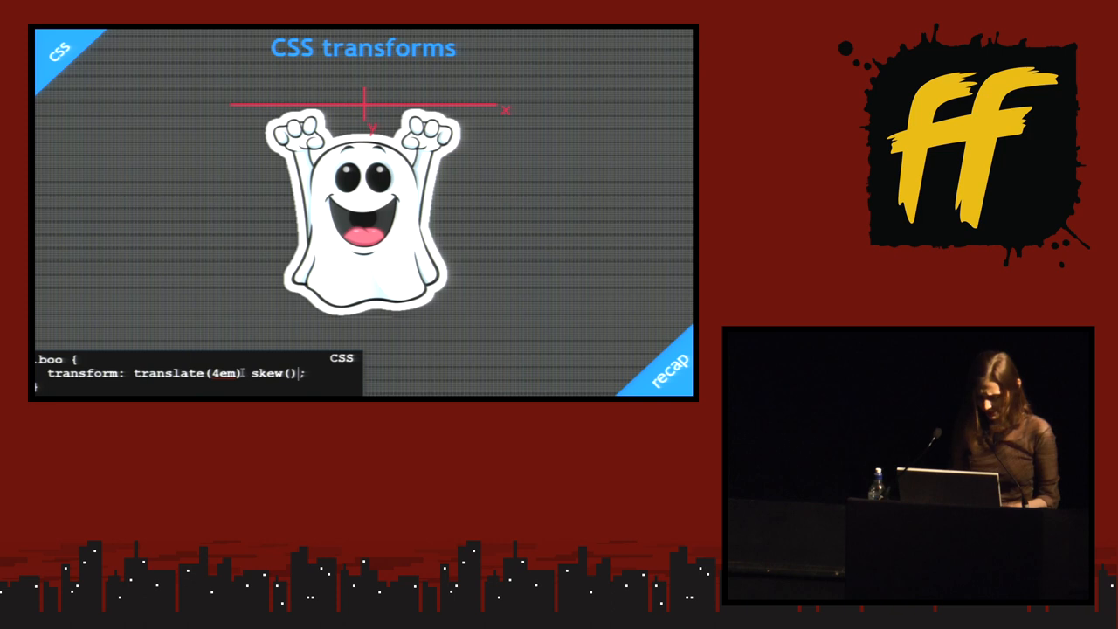
{"action": "type", "text": "24"}
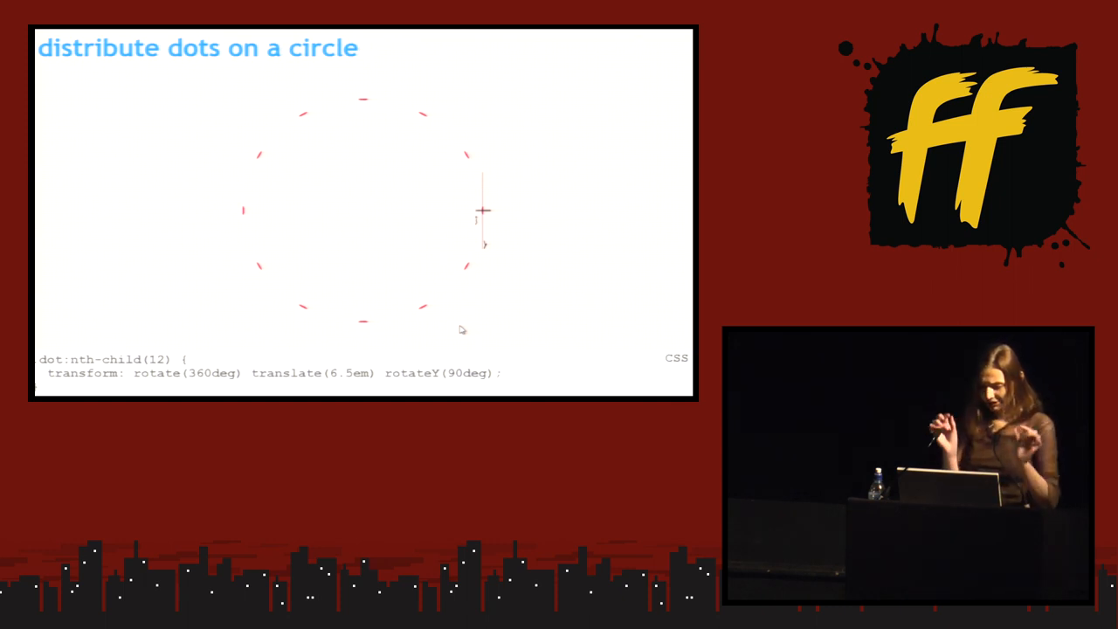
{"action": "mouse_move", "coordinate": [436, 281]}
{"action": "type", "text": ".circle {  "}
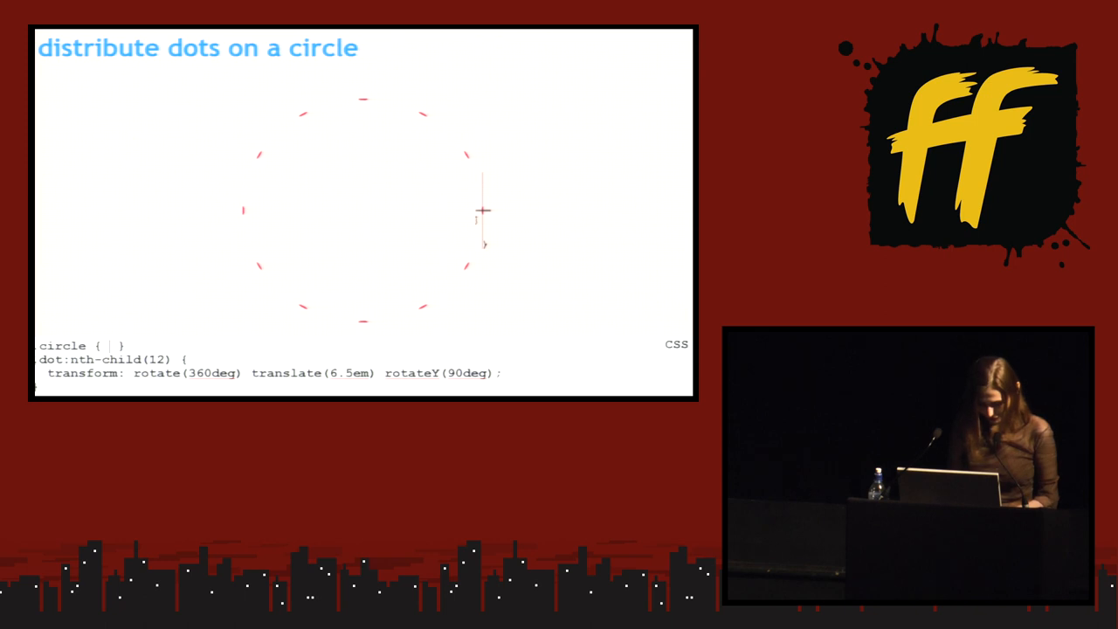
Step: Begin typing a transform declaration in the new .circle rule
{"action": "type", "text": "transform-sty"}
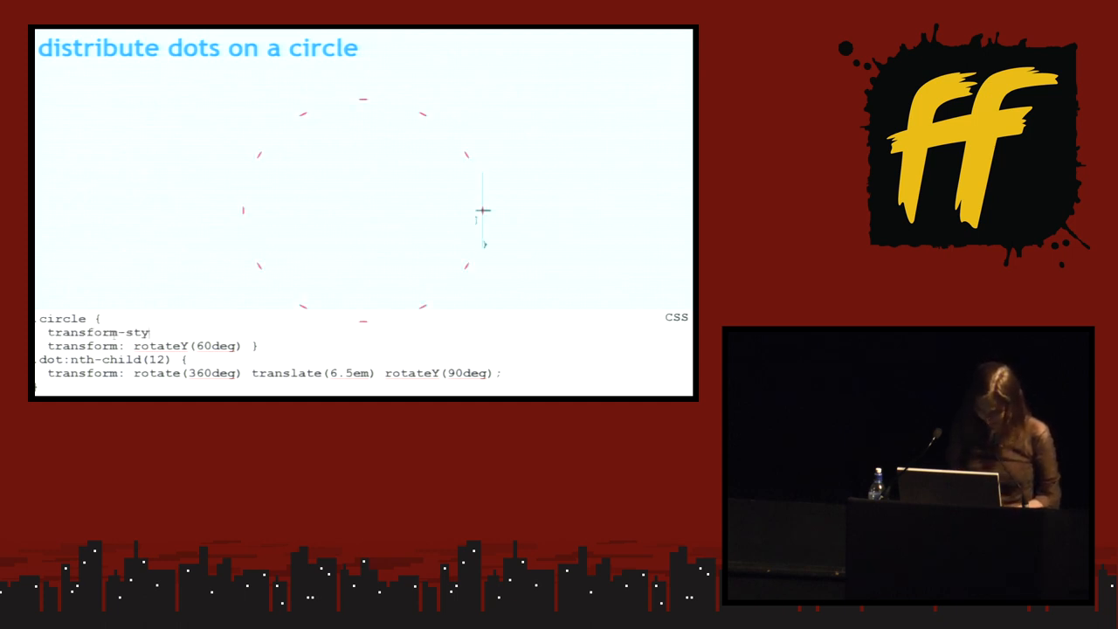
Step: Add transform-style: preserve-3d to the .circle rule
{"action": "type", "text": "le()"}
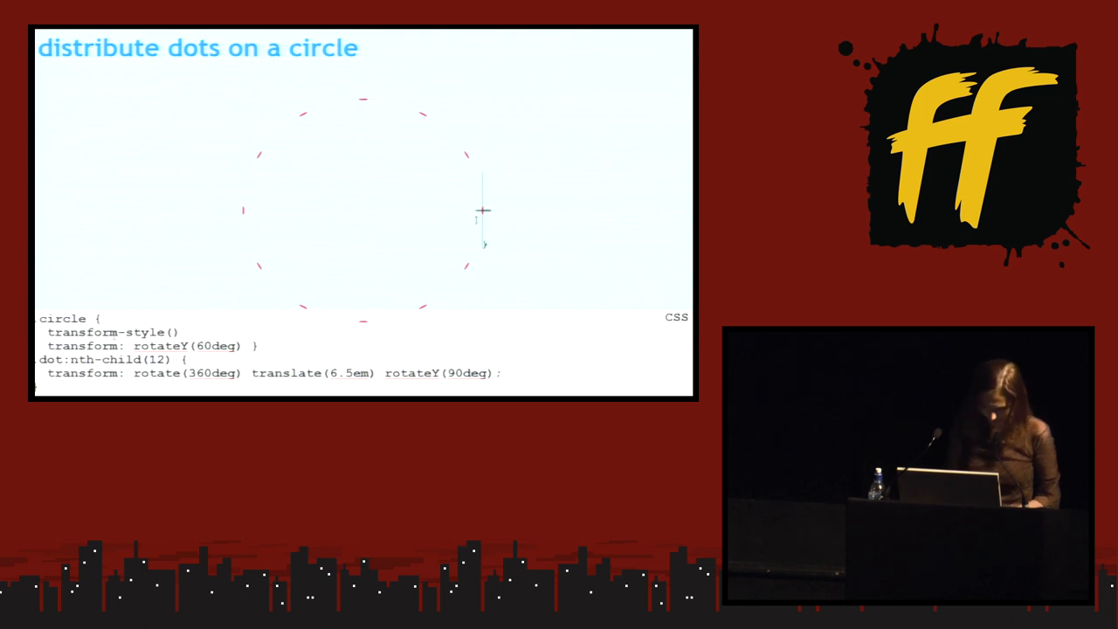
{"action": "type", "text": ": p"}
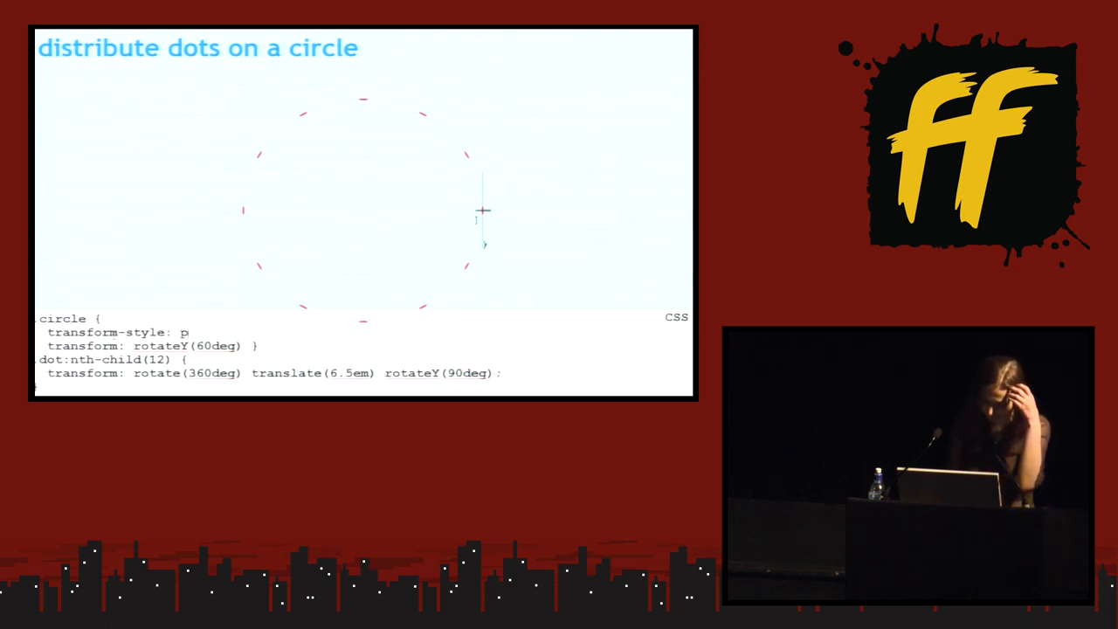
{"action": "type", "text": "reserve-"}
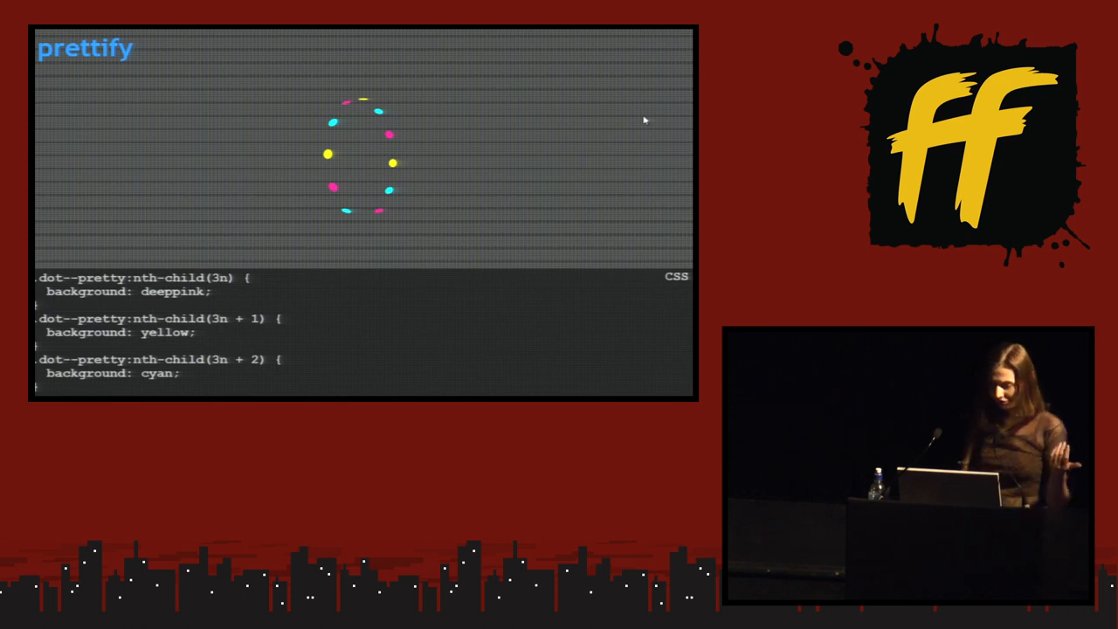
{"action": "mouse_move", "coordinate": [190, 156]}
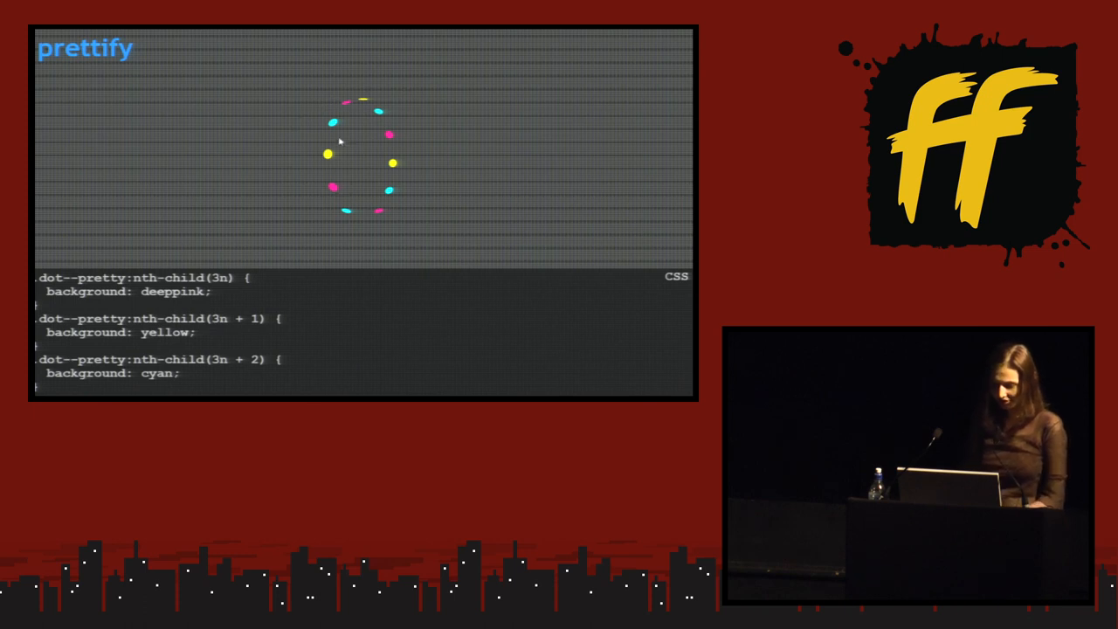
{"action": "mouse_move", "coordinate": [351, 233]}
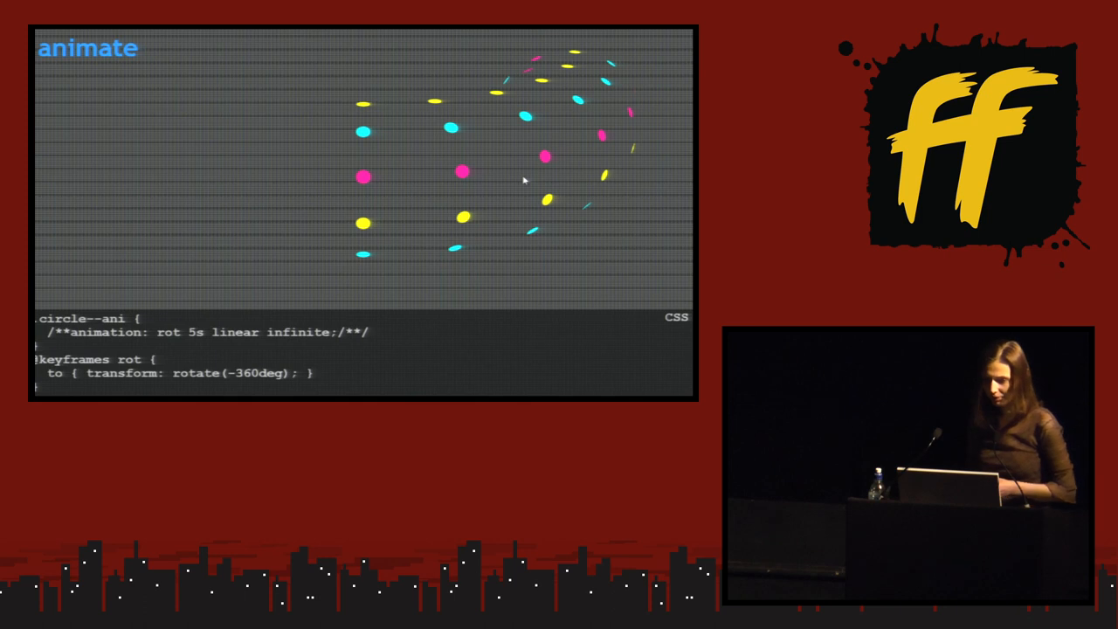
{"action": "mouse_move", "coordinate": [389, 164]}
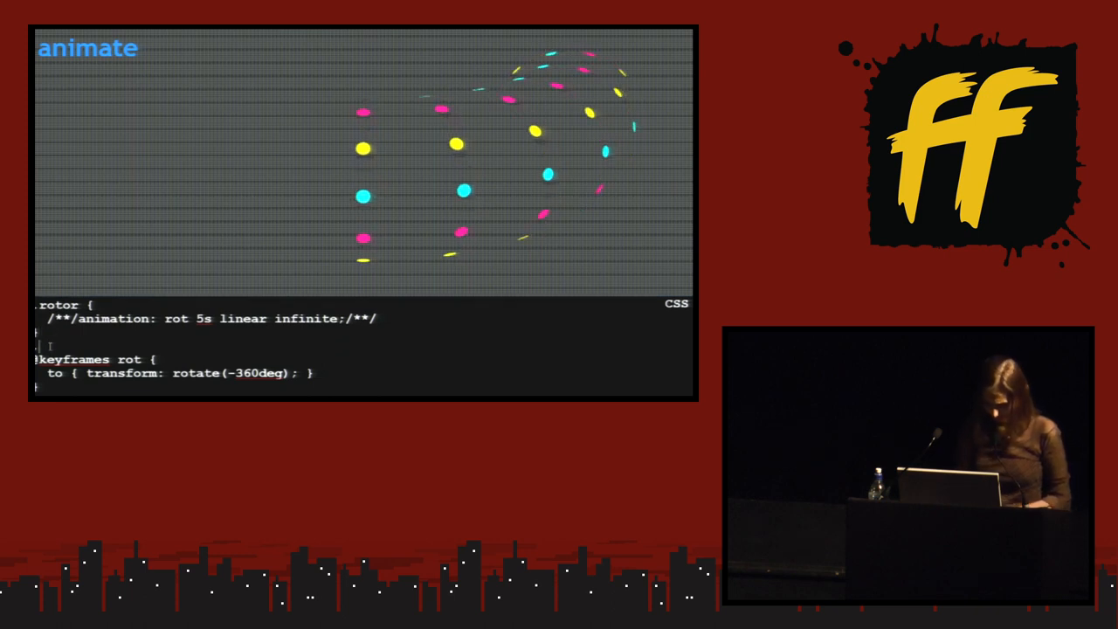
Step: Add a .circle--ani:nth-child(3n + 1) .rotor rule with animation-delay: -.5s
{"action": "type", "text": ".circle"}
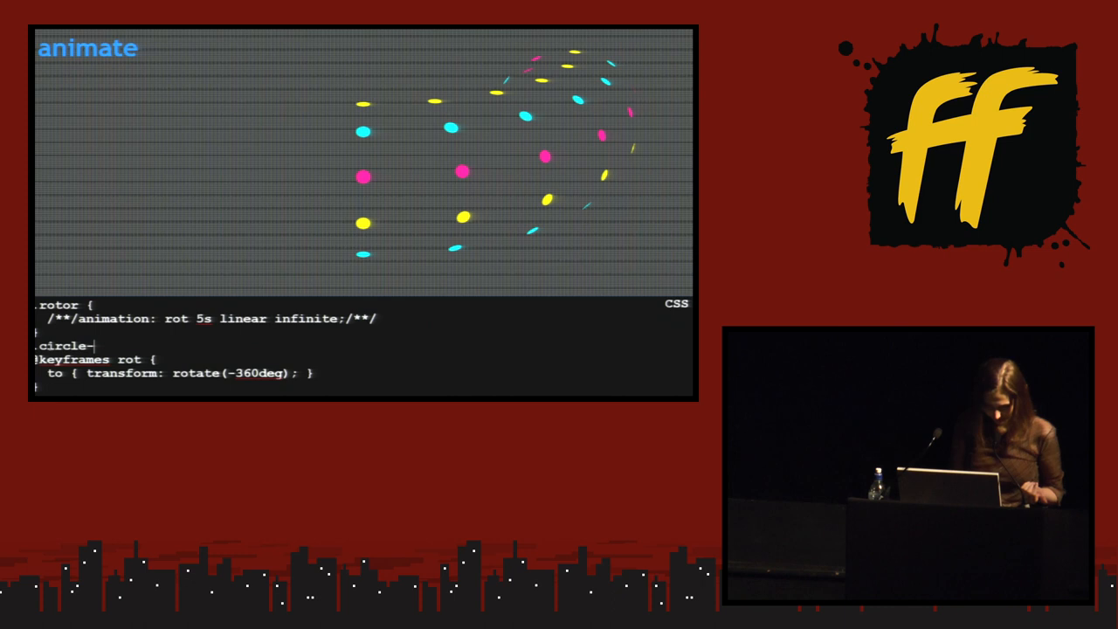
{"action": "type", "text": "-ani"}
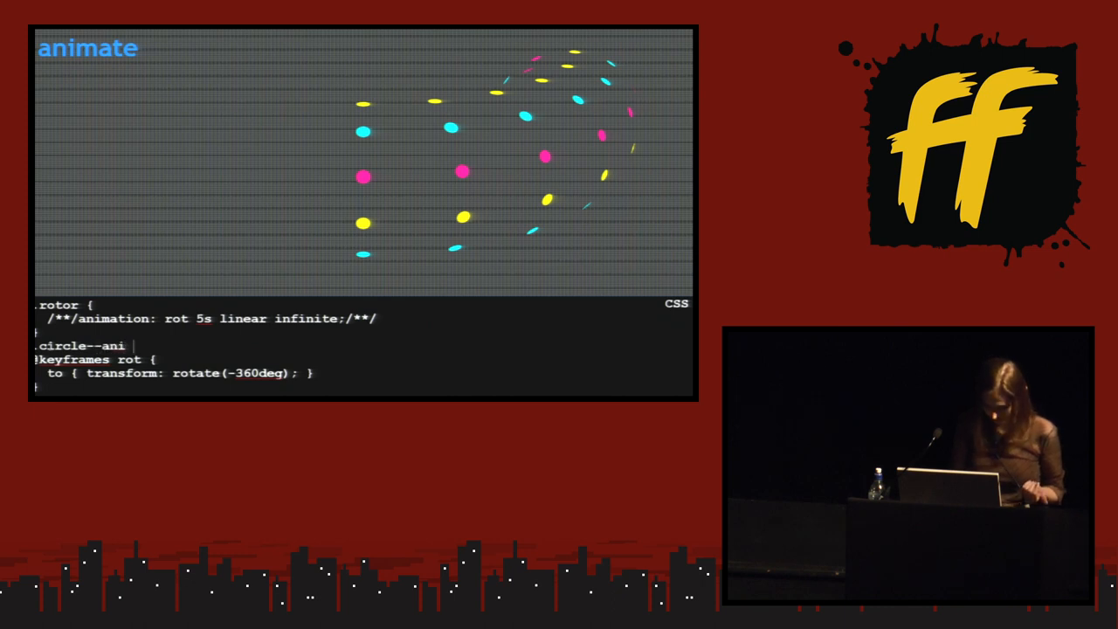
{"action": "type", "text": ".rotor"}
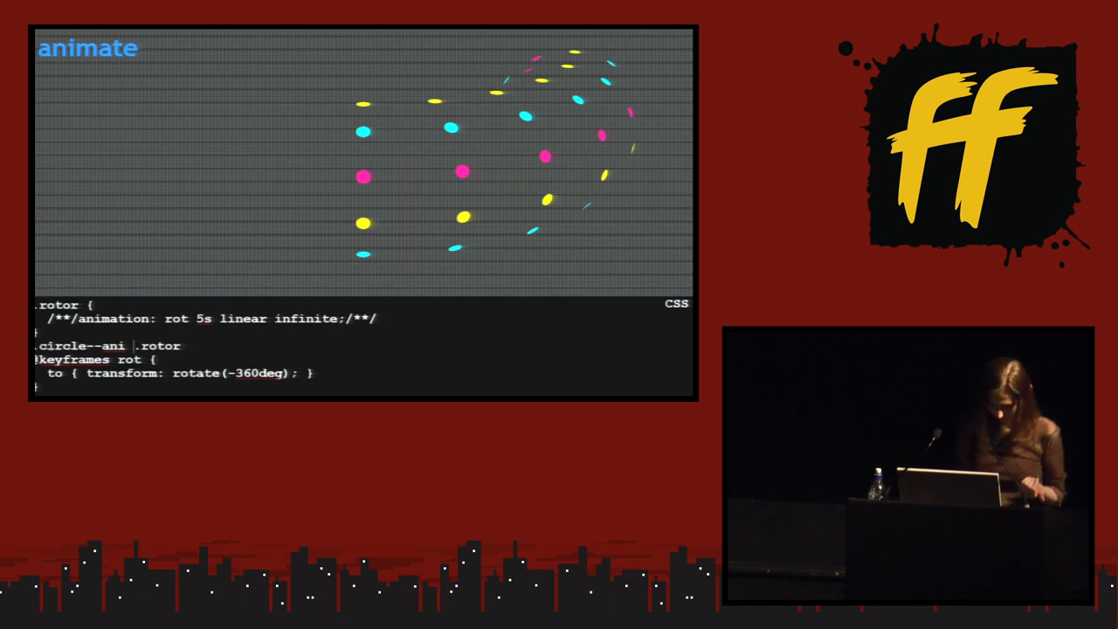
{"action": "type", "text": ":nth-child(3n +"}
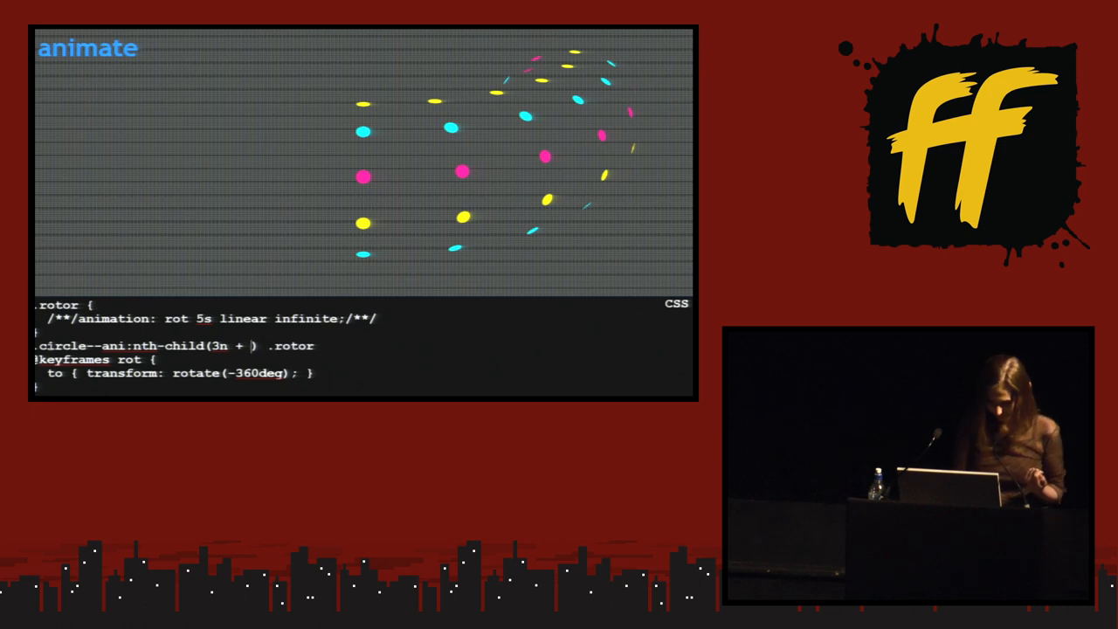
{"action": "type", "text": "1"}
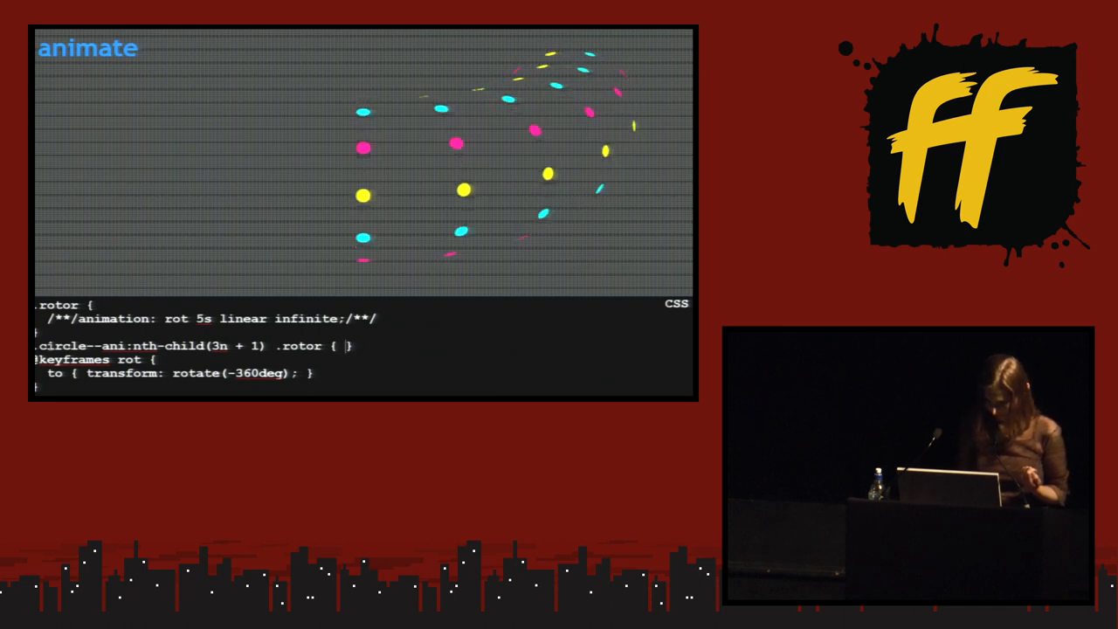
{"action": "type", "text": "a"}
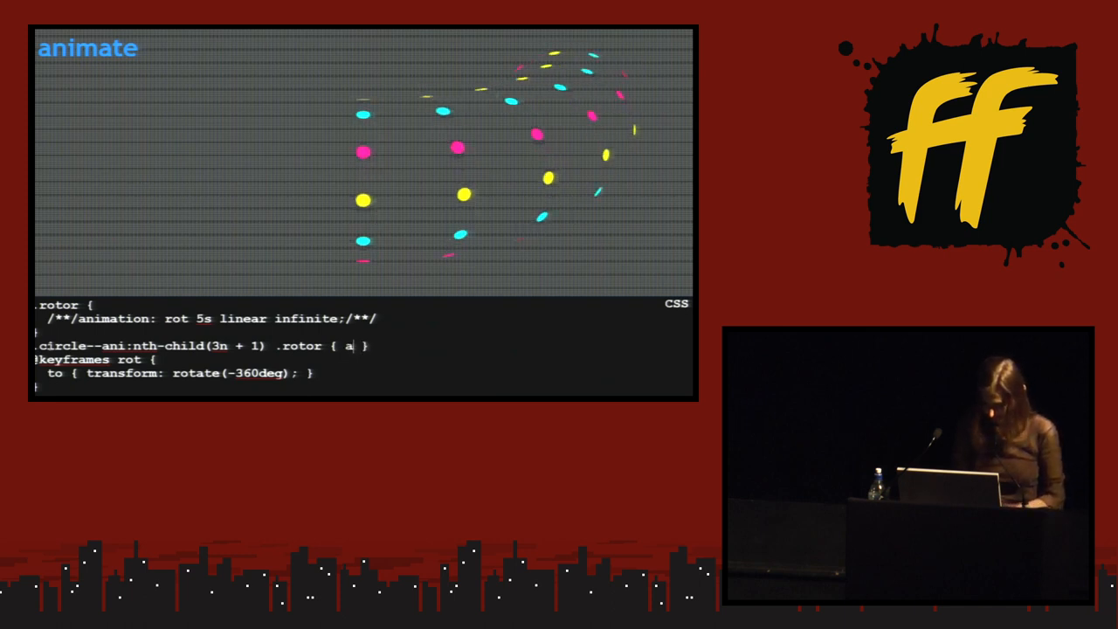
{"action": "type", "text": "nimation-delay: ."}
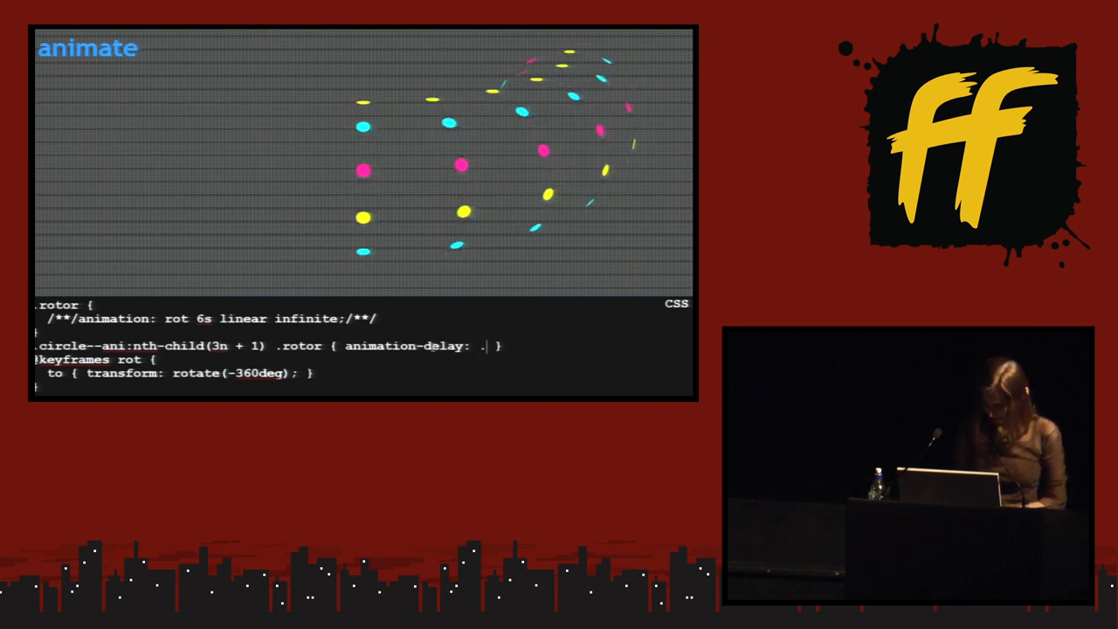
{"action": "type", "text": "-"}
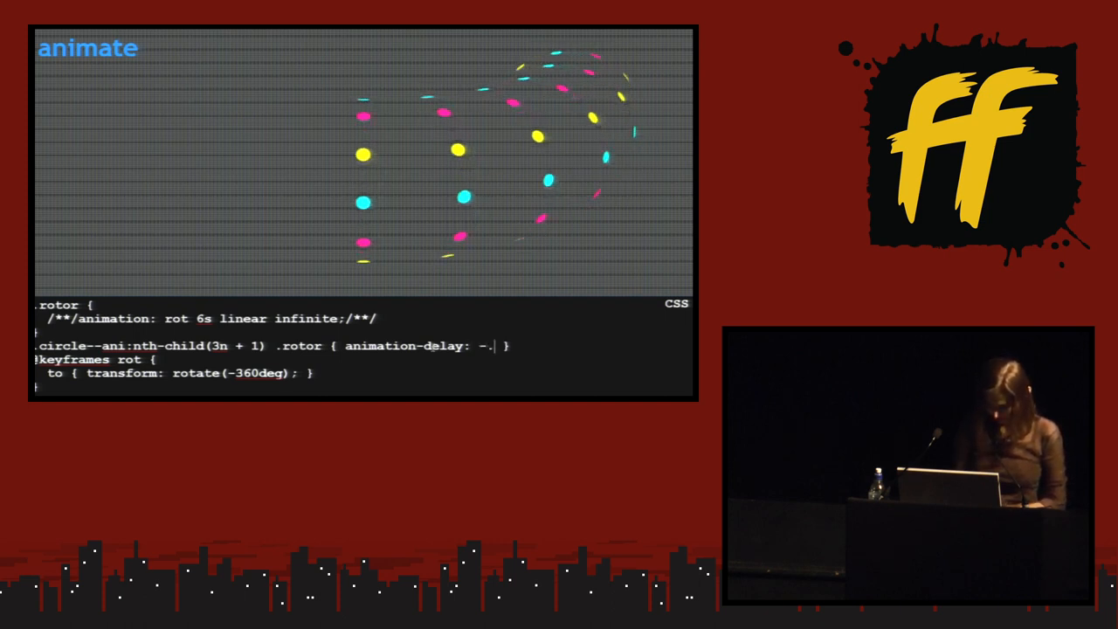
{"action": "type", "text": "5s"}
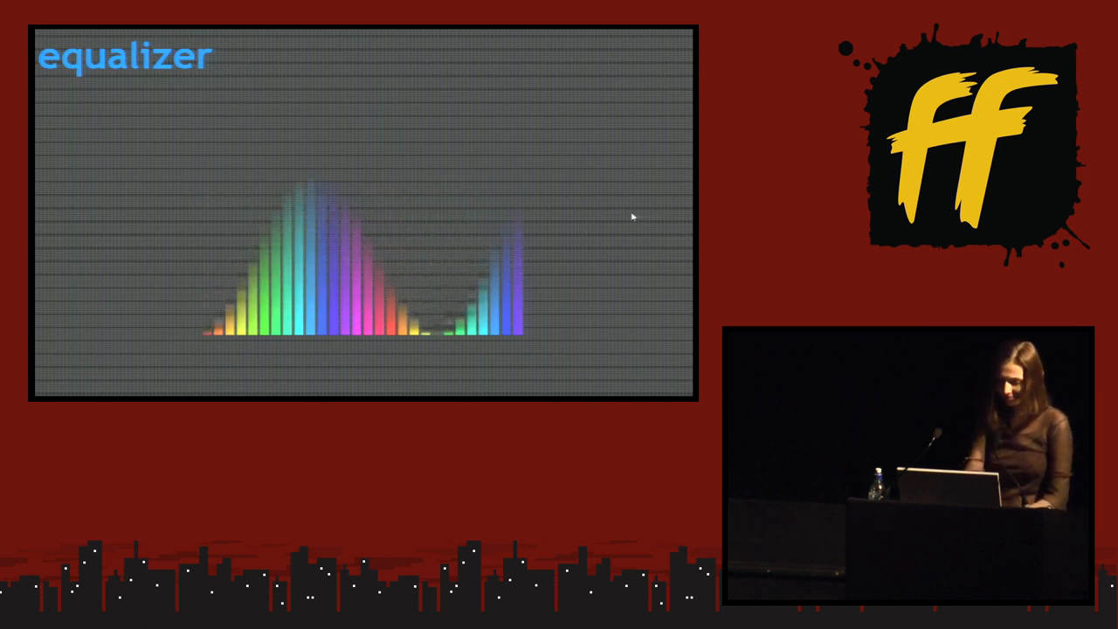
{"action": "mouse_move", "coordinate": [361, 252]}
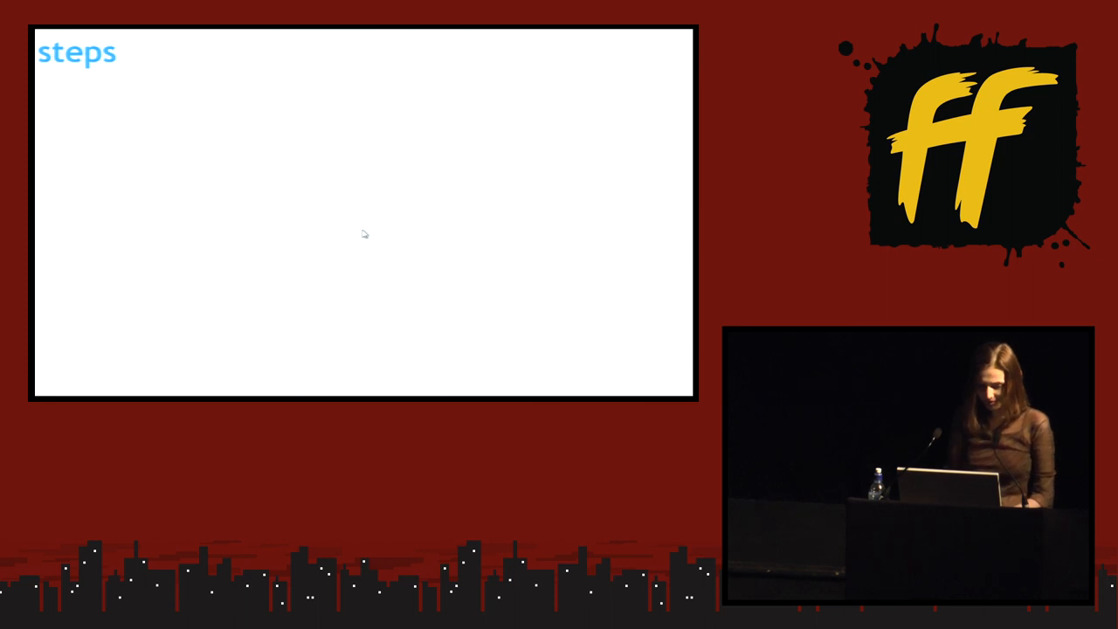
Step: Reveal the steps bullets, from animating bar heights to the single-element point
{"action": "key", "text": "Right"}
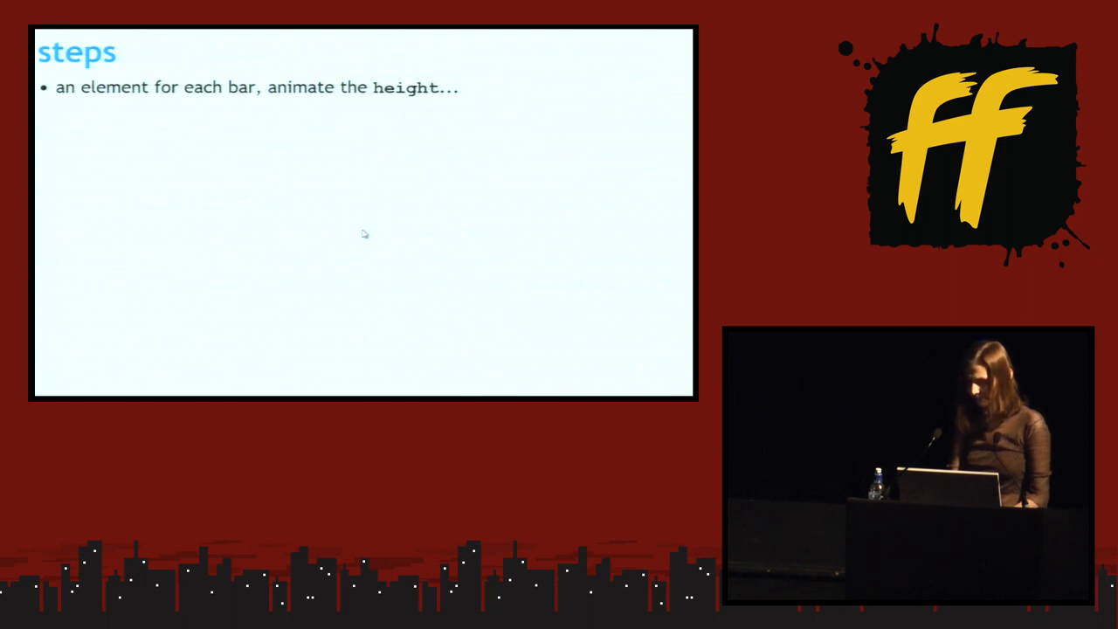
{"action": "key", "text": "Right"}
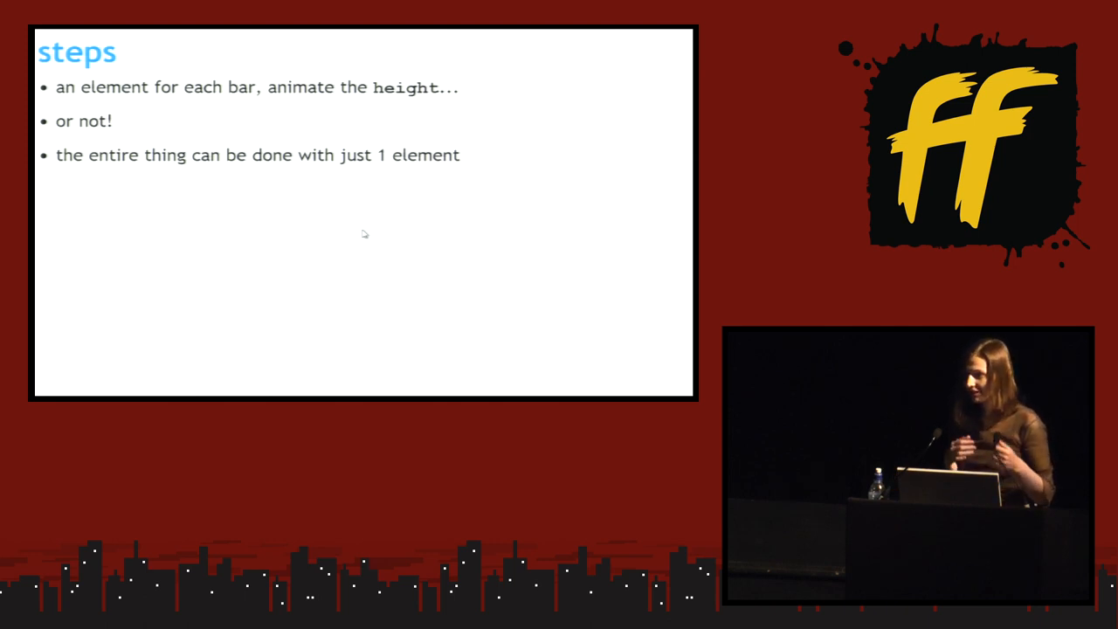
{"action": "key", "text": "Right"}
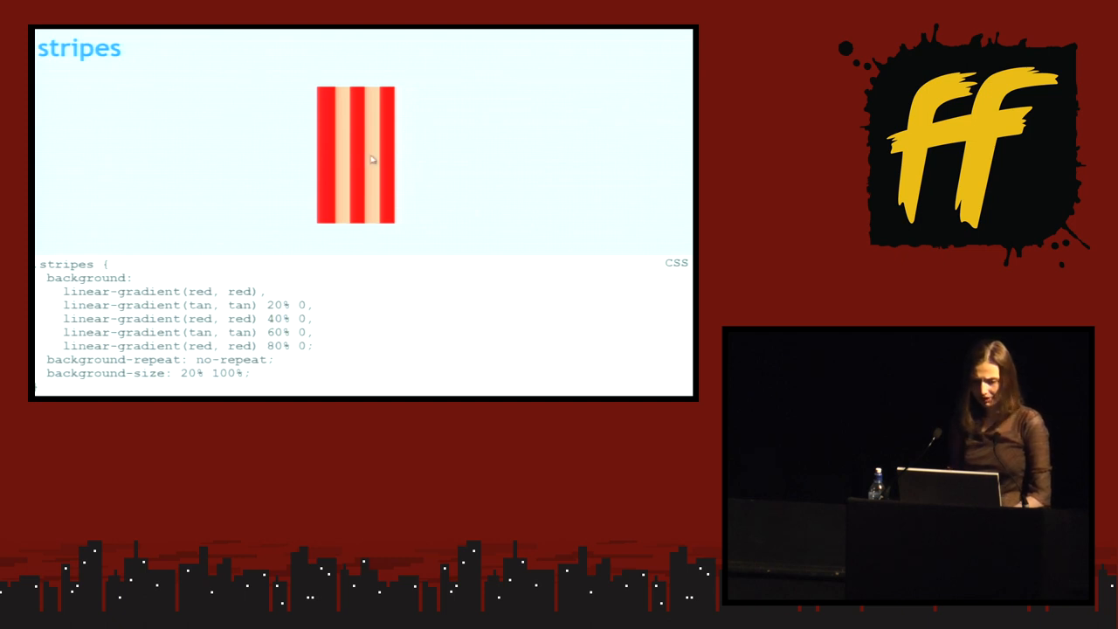
{"action": "mouse_move", "coordinate": [303, 226]}
{"action": "type", "text": "w"}
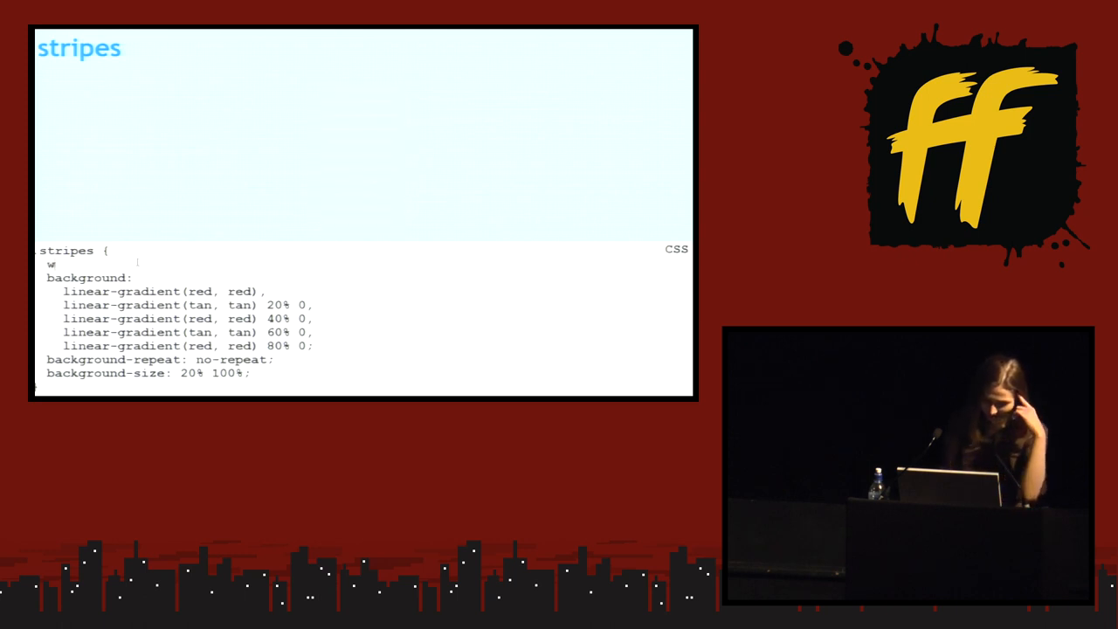
Step: Add width: 35em to the stripes rule and select the first gradient's red
{"action": "type", "text": "idth:"}
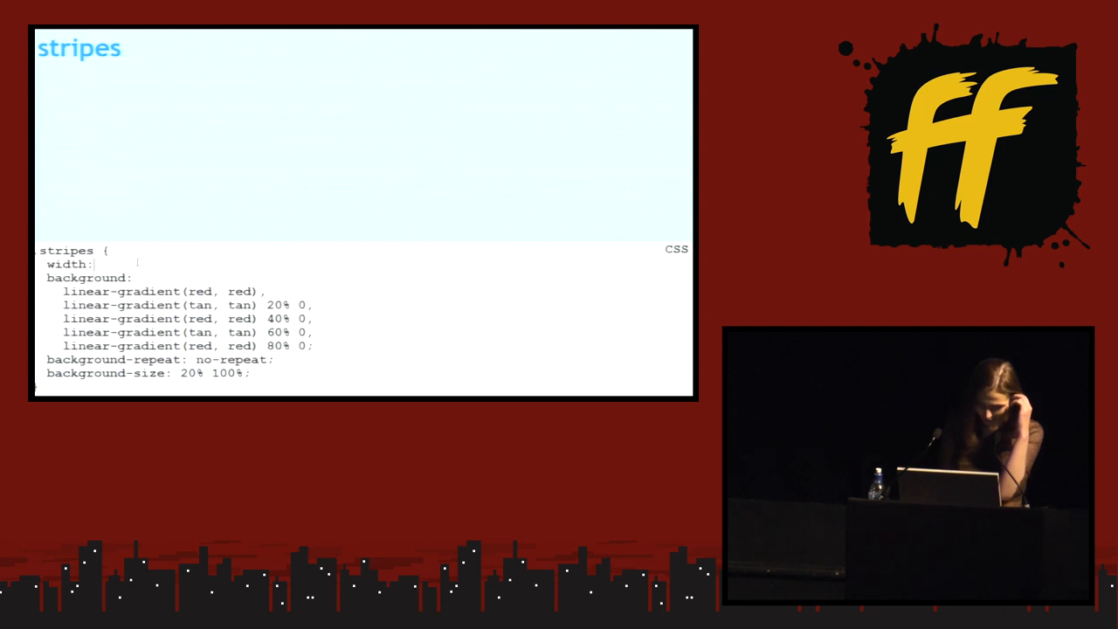
{"action": "type", "text": "35"}
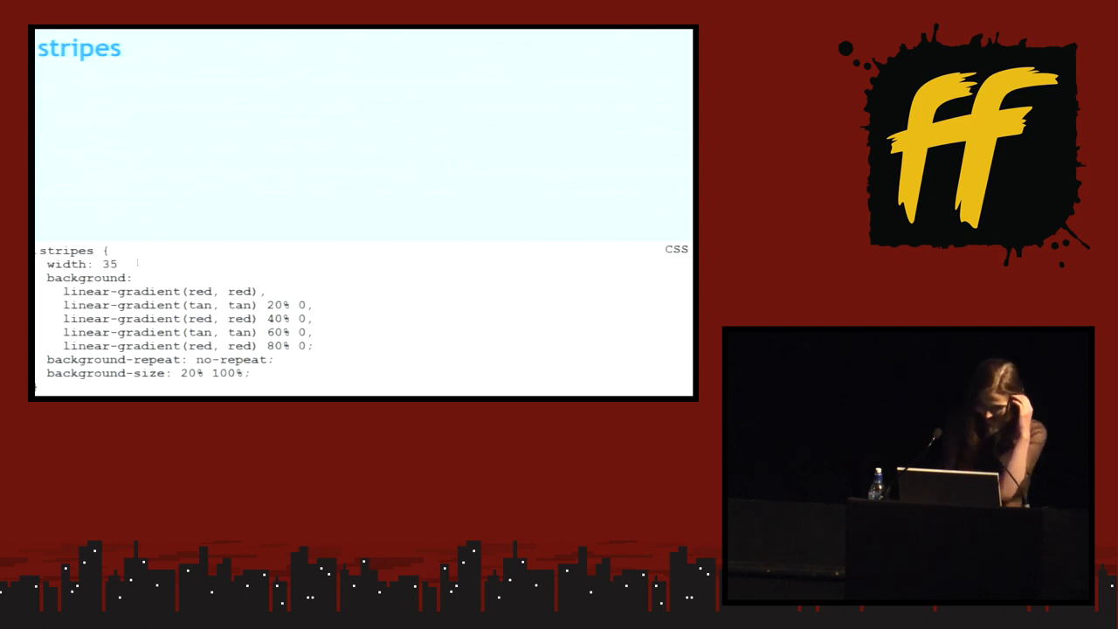
{"action": "type", "text": "em;"}
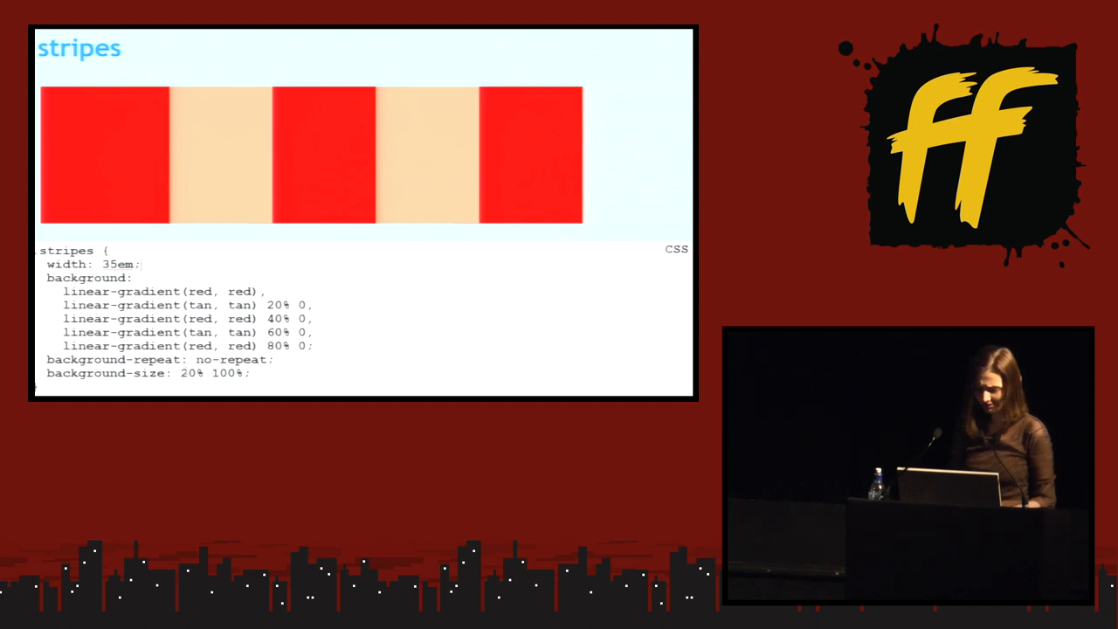
{"action": "double_click", "coordinate": [181, 292]}
{"action": "type", "text": "gba("}
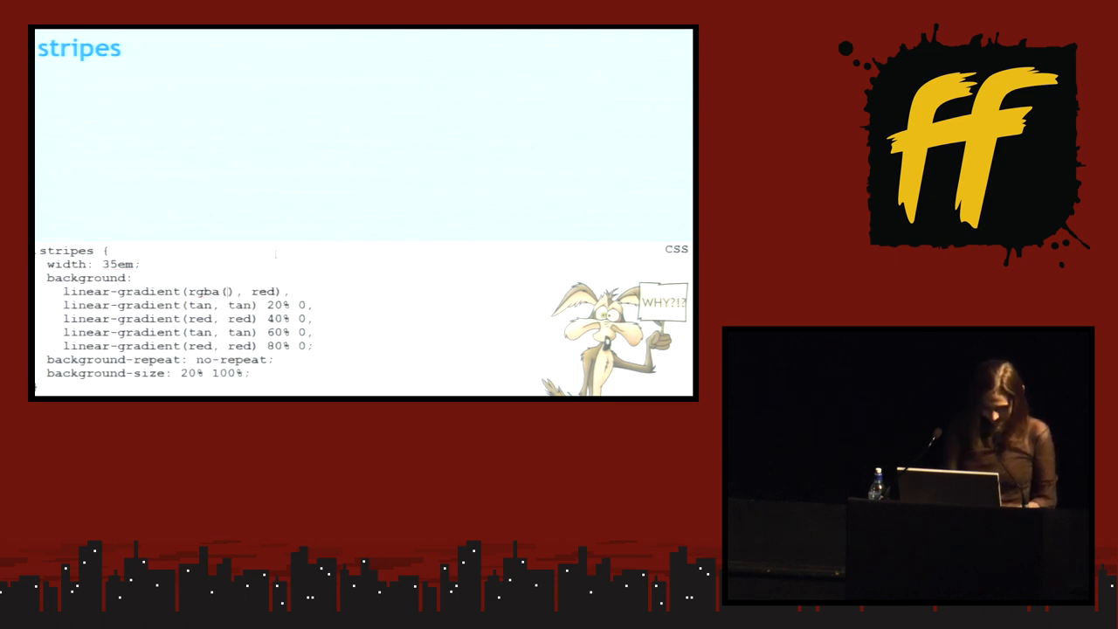
Step: Replace the first stripe's red with rgba(255, 0, 0, .5)
{"action": "type", "text": "255,"}
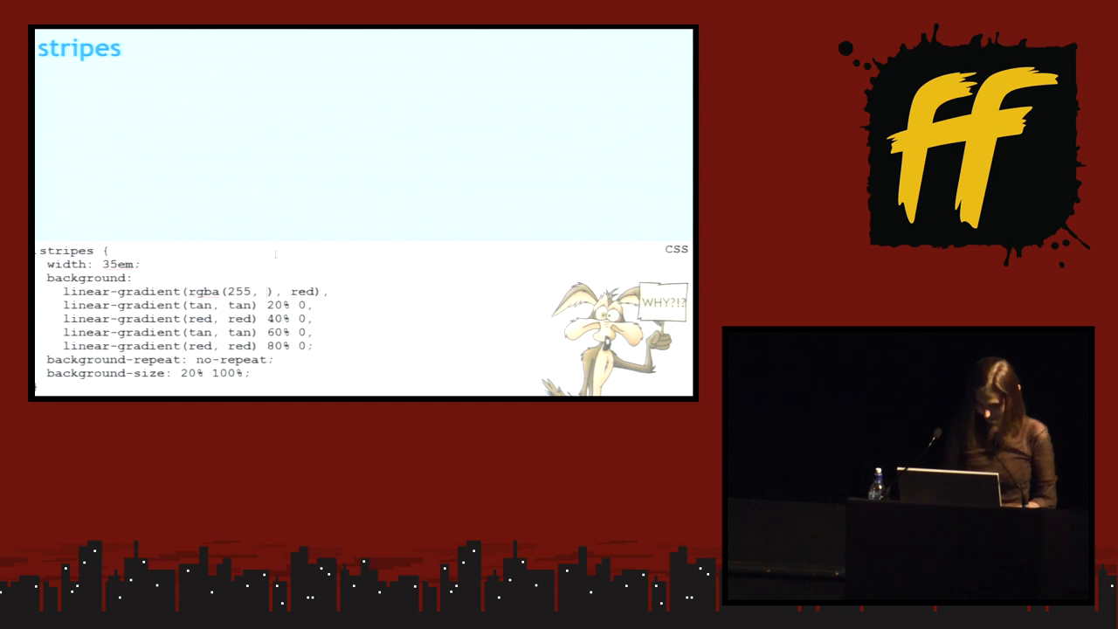
{"action": "type", "text": "0, 0,"}
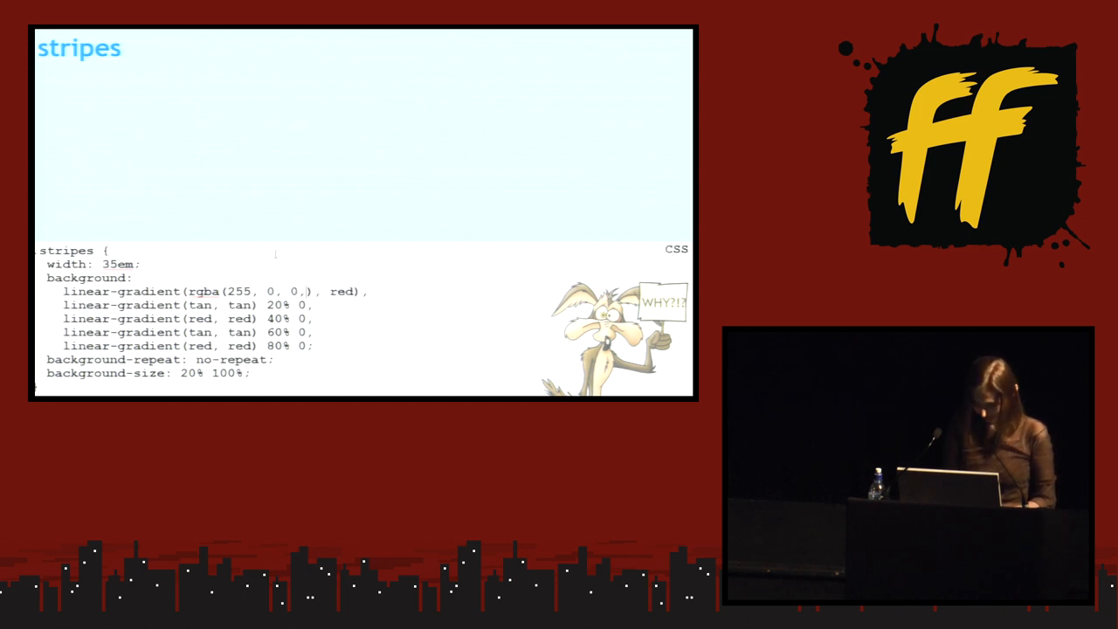
{"action": "type", "text": ".5"}
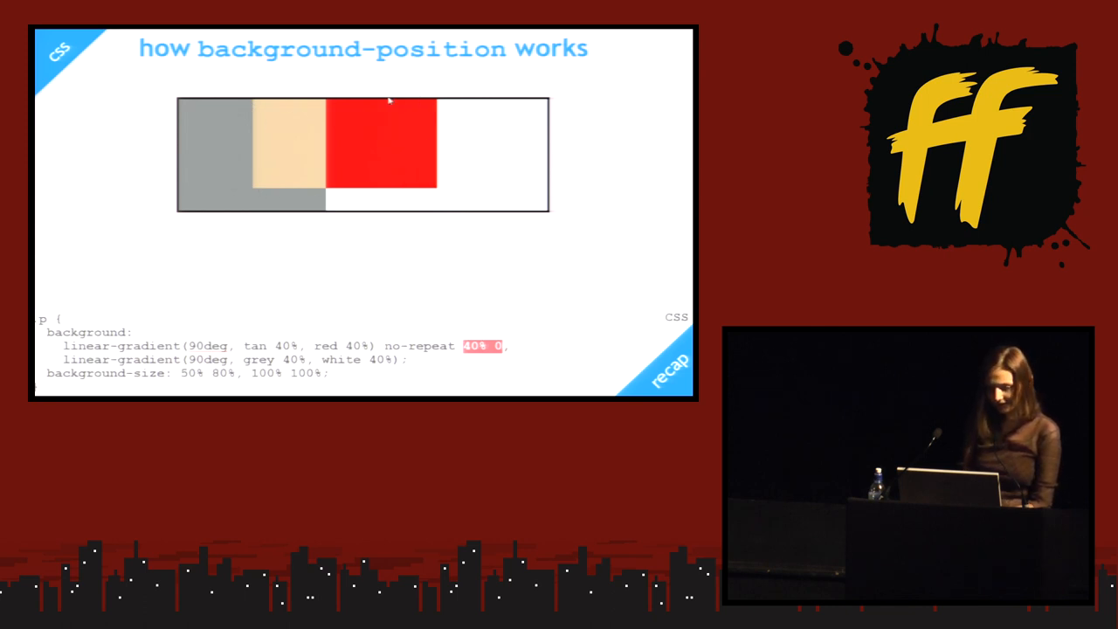
{"action": "mouse_move", "coordinate": [438, 194]}
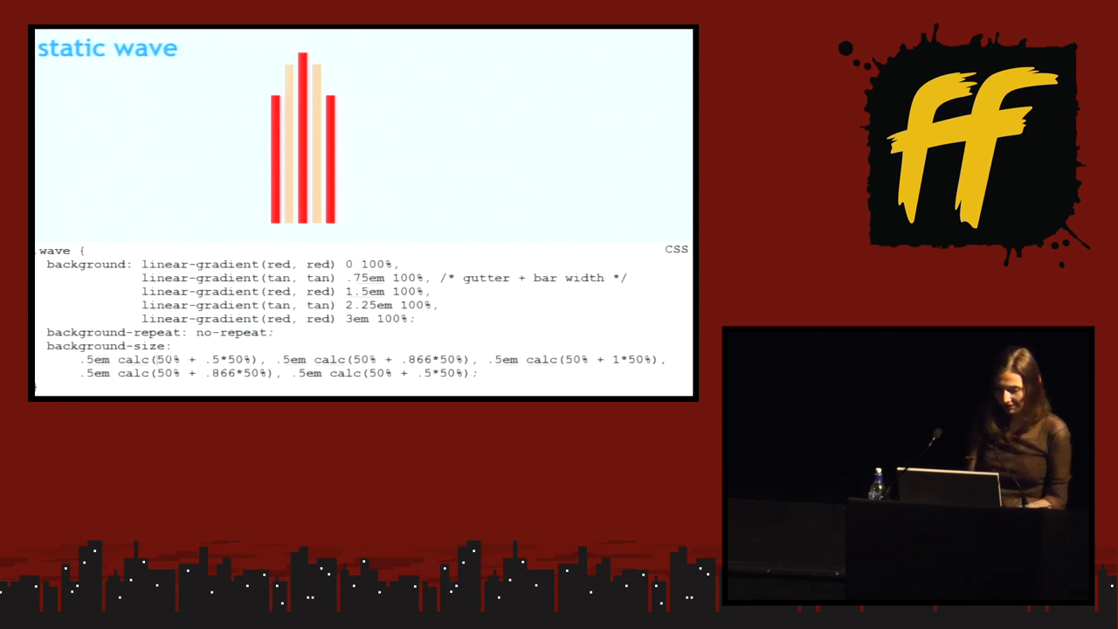
Step: Select the 1 in the middle bar's calc() background-size on the static wave slide
{"action": "double_click", "coordinate": [172, 356]}
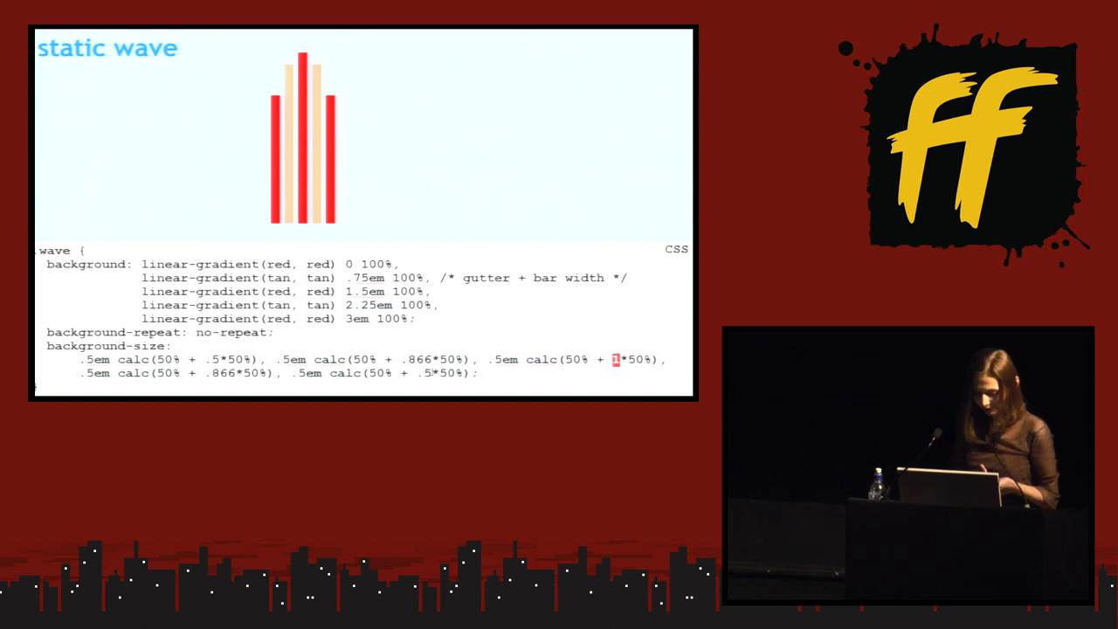
{"action": "mouse_move", "coordinate": [576, 135]}
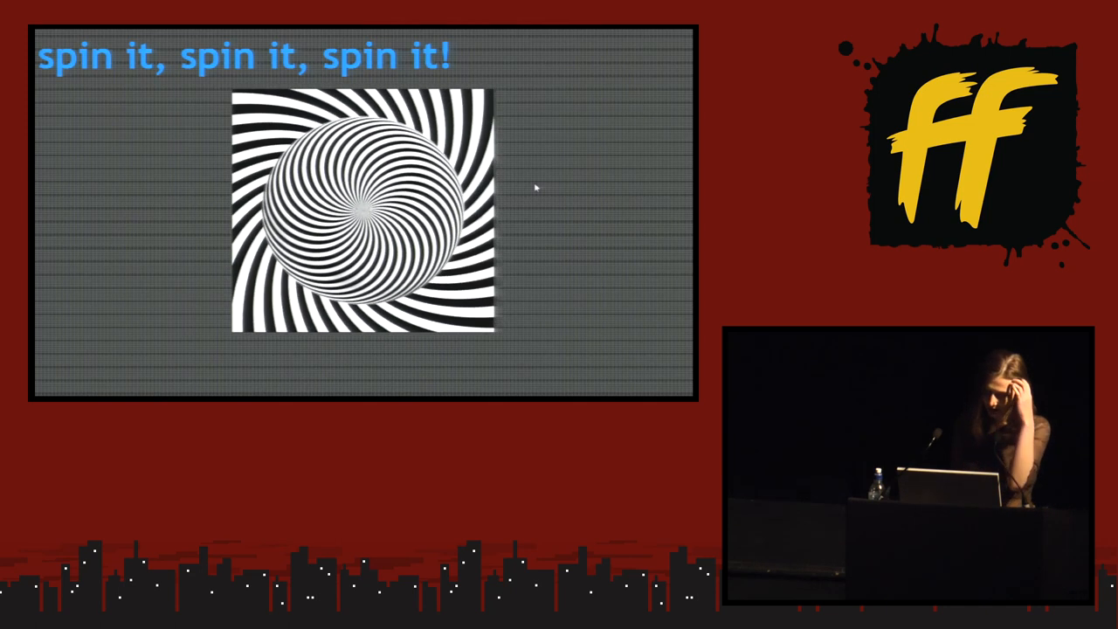
Step: Advance to the steps slide about two elements rotating in opposite directions
{"action": "key", "text": "Right"}
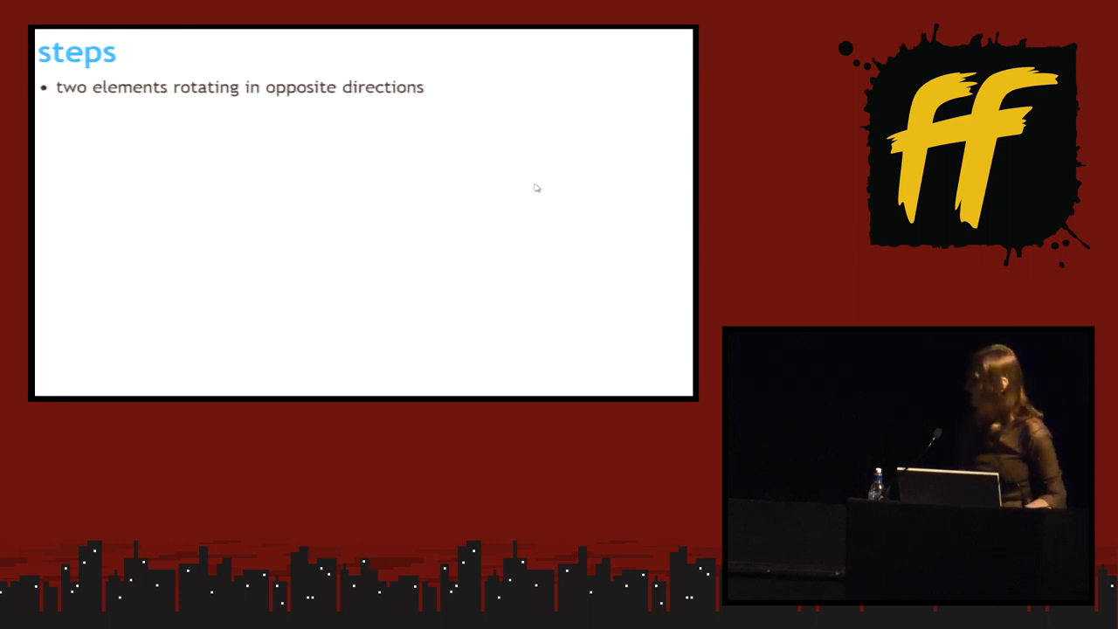
{"action": "key", "text": "Right"}
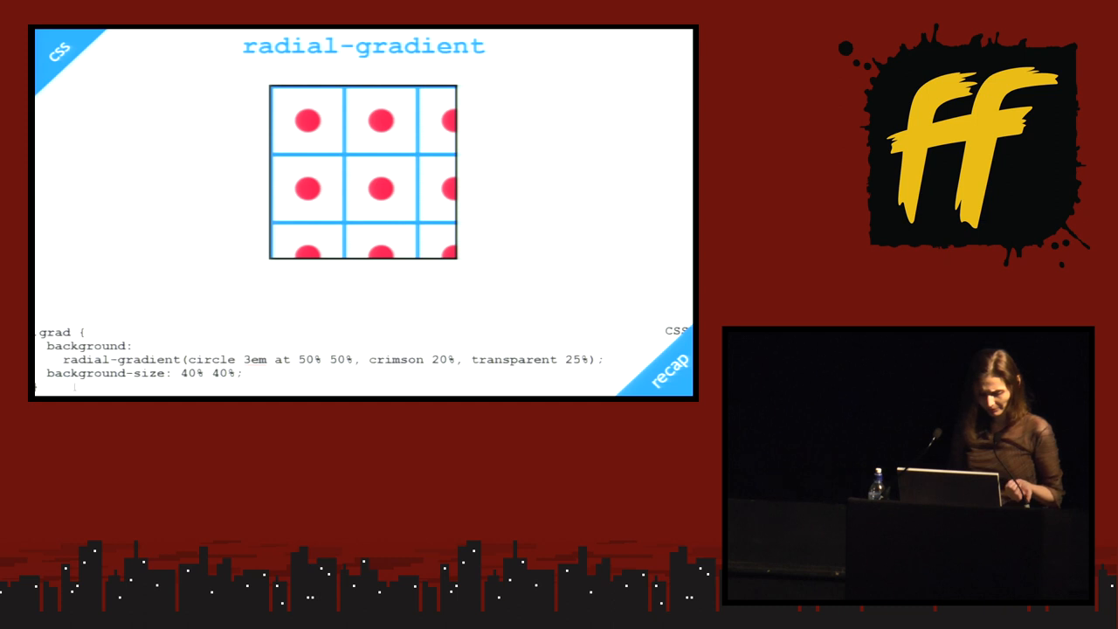
Step: Select a value in the radial-gradient recap slide's CSS
{"action": "double_click", "coordinate": [82, 375]}
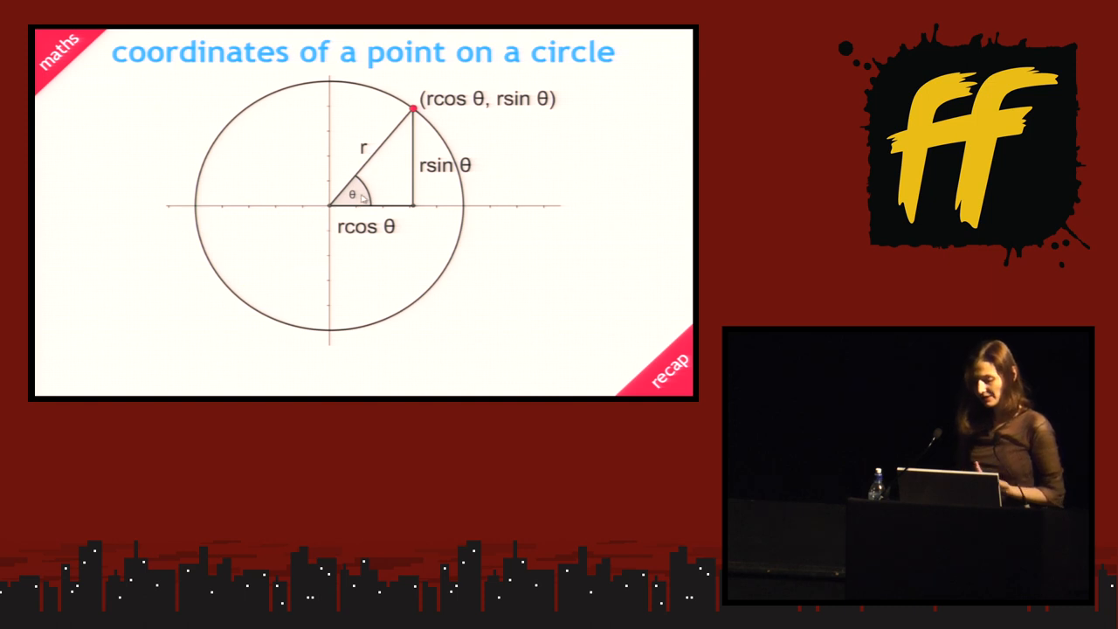
{"action": "mouse_move", "coordinate": [321, 222]}
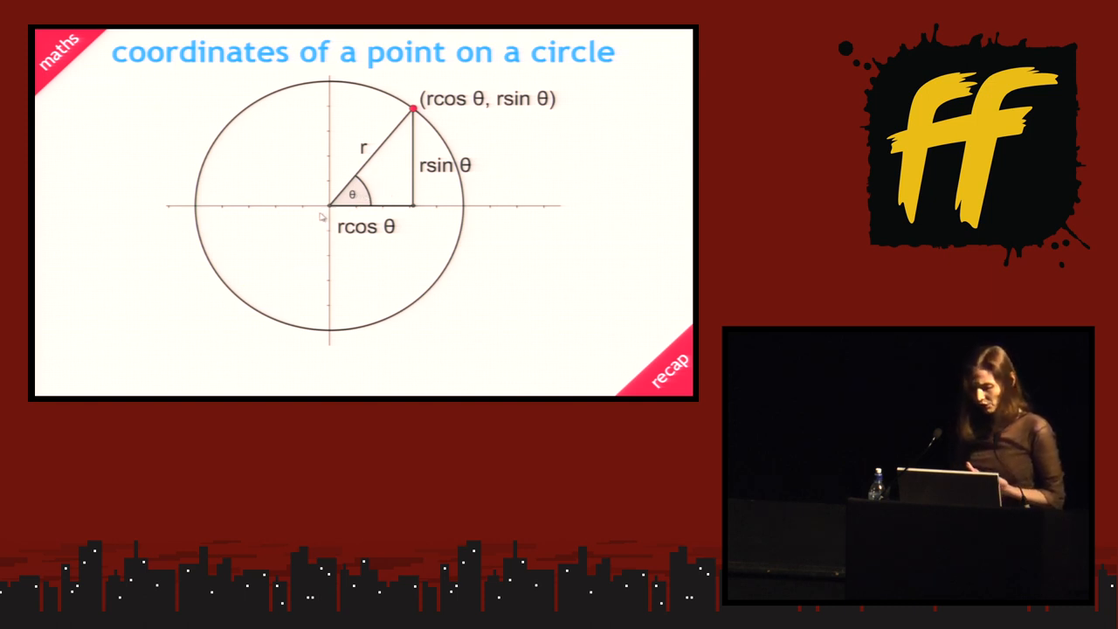
{"action": "mouse_move", "coordinate": [374, 194]}
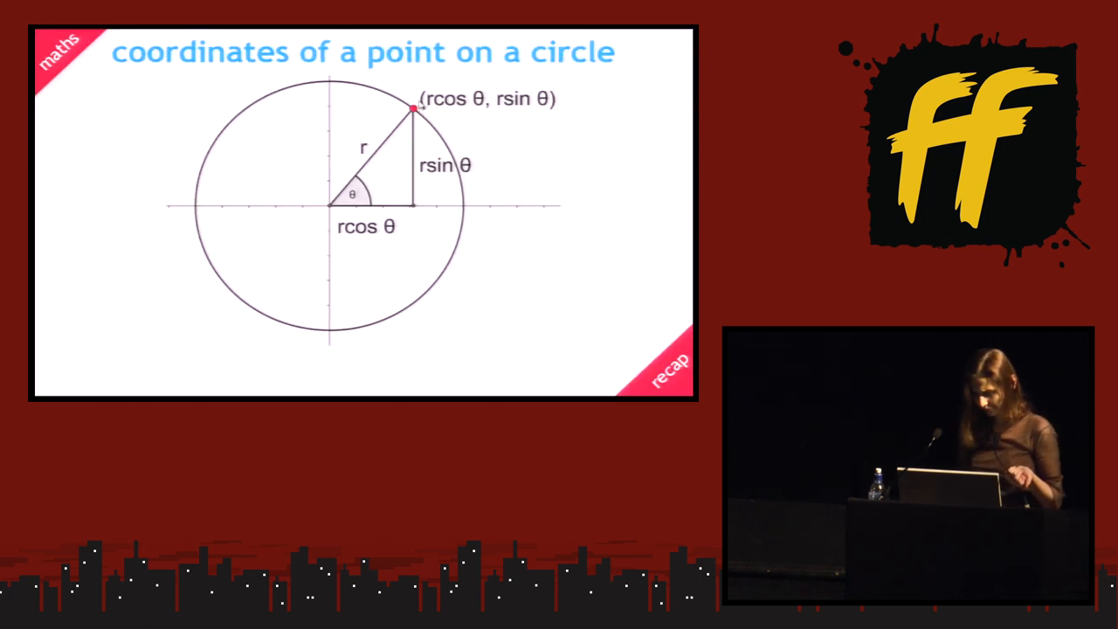
{"action": "key", "text": "Right"}
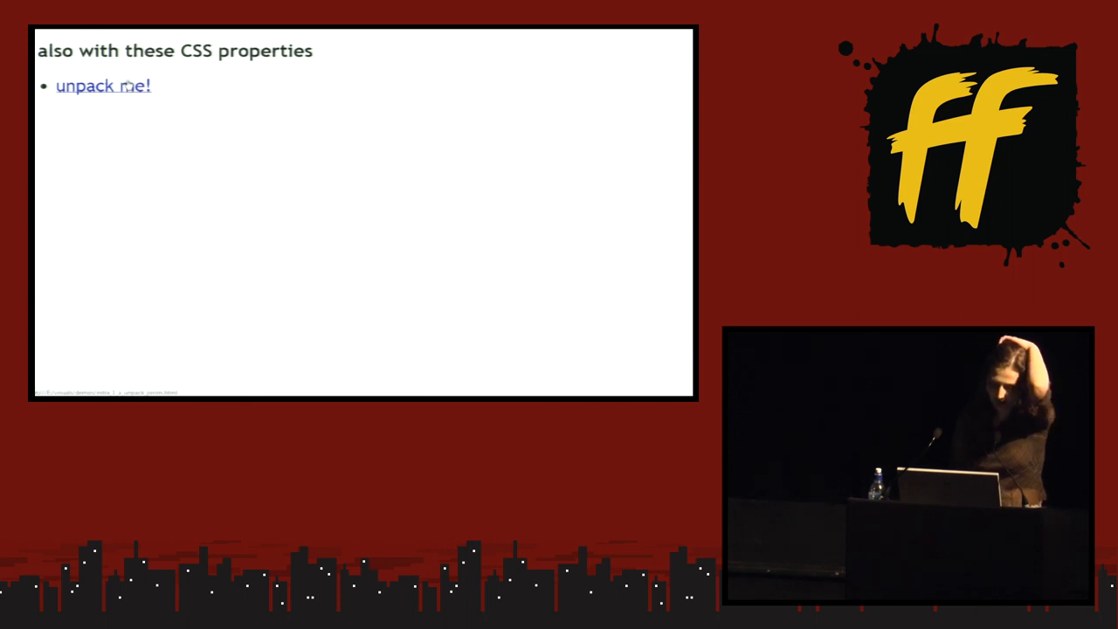
Step: Run the 'unpack me!' demo from the demo list
{"action": "left_click", "coordinate": [105, 88]}
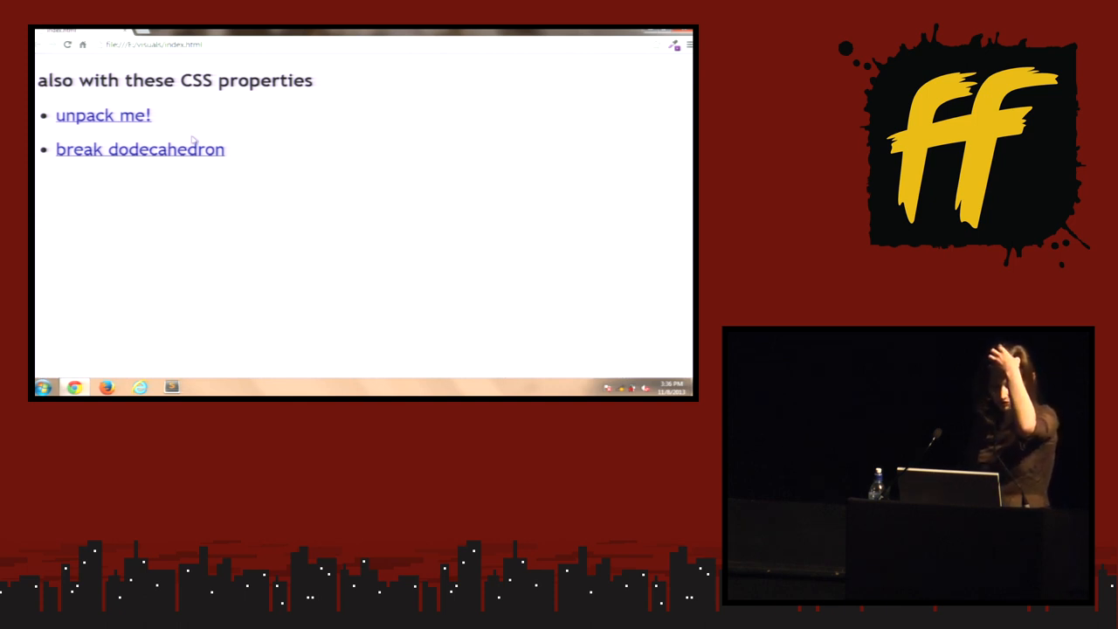
Step: Play the 'break dodecahedron' animation from the demo list
{"action": "left_click", "coordinate": [140, 148]}
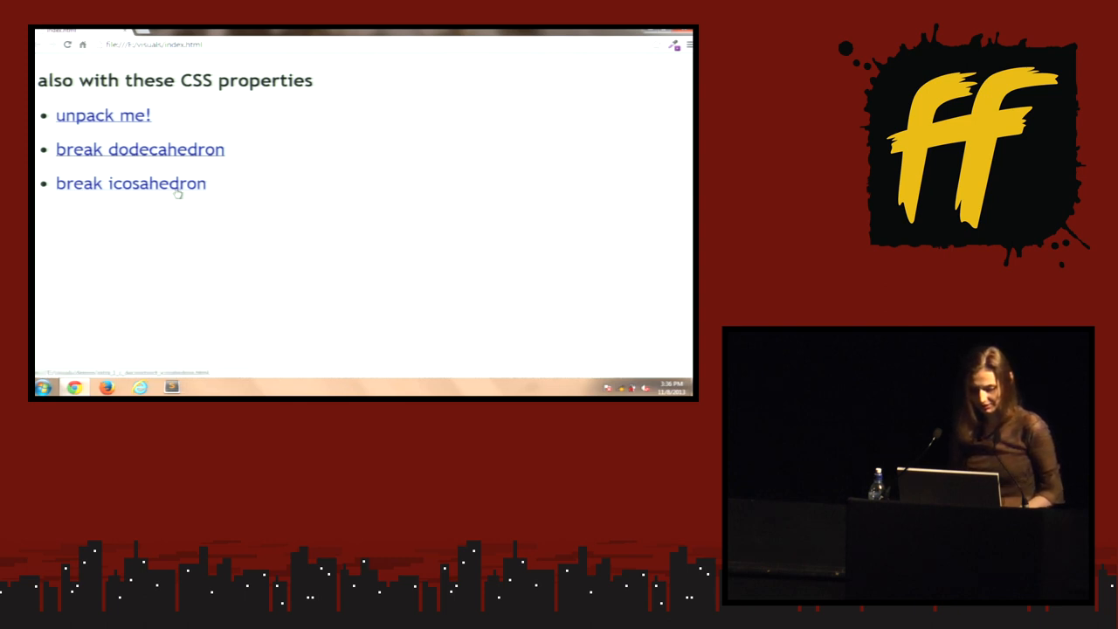
Step: Play the 'break icosahedron' demo from the demo list
{"action": "left_click", "coordinate": [129, 183]}
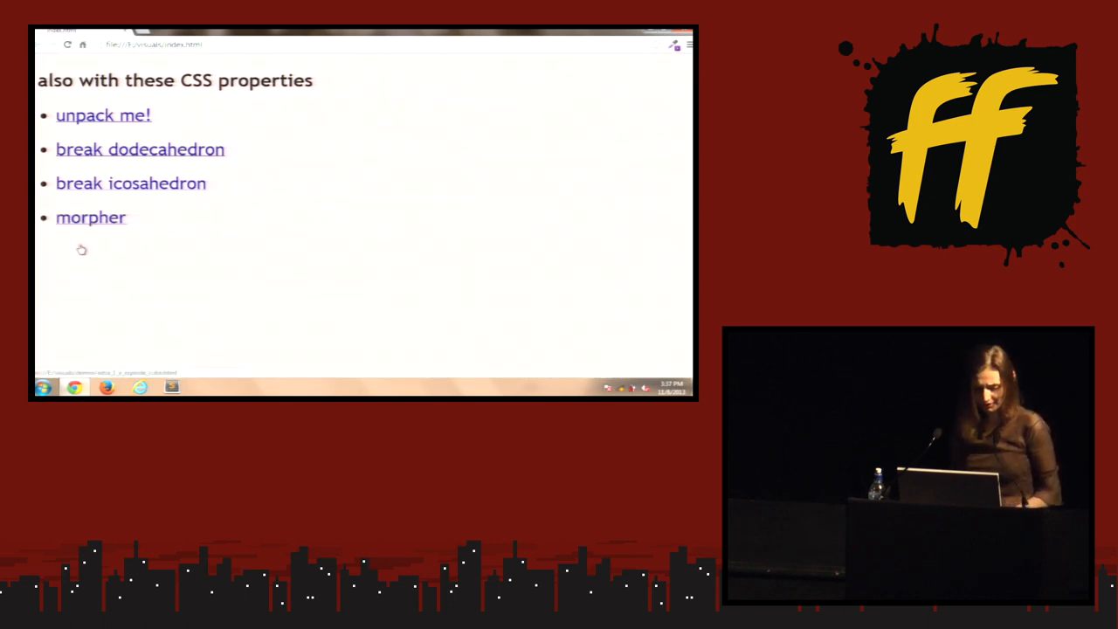
Step: Watch the 'morpher' animation from the demo list
{"action": "left_click", "coordinate": [130, 183]}
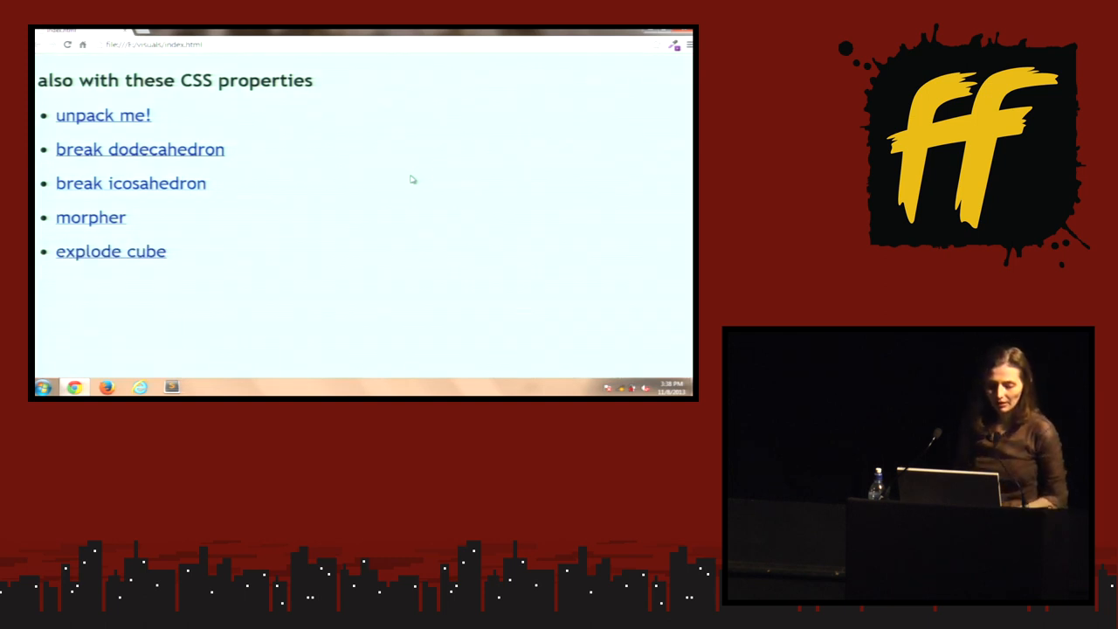
{"action": "mouse_move", "coordinate": [395, 189]}
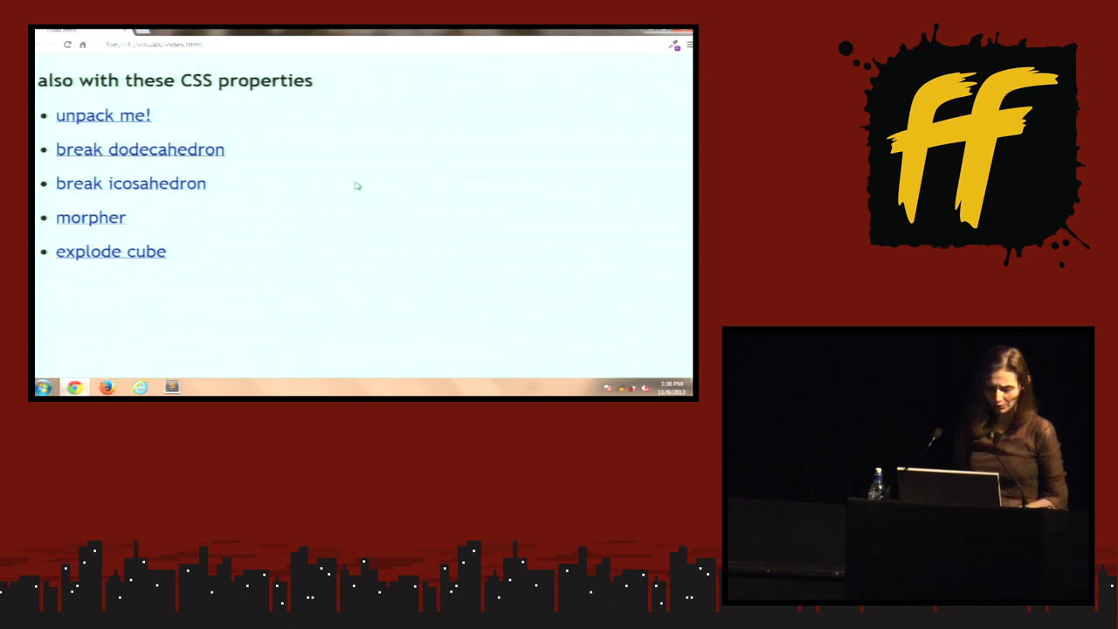
Step: Watch the 'explode cube' demo from the demo list
{"action": "left_click", "coordinate": [110, 252]}
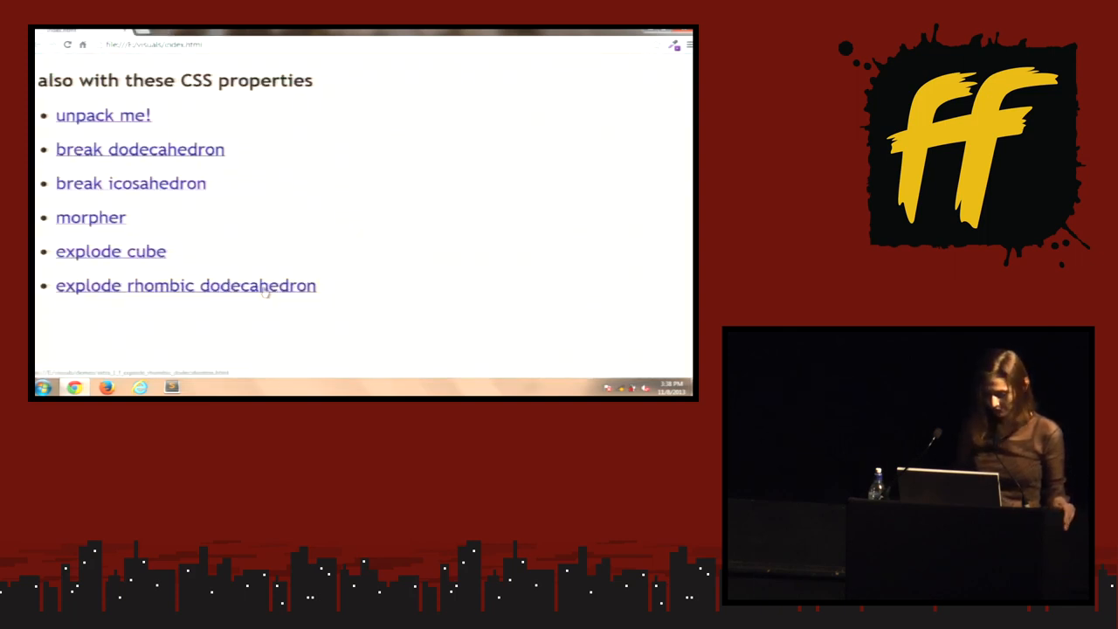
Step: Watch the 'explode rhombic dodecahedron' demo from the demo list
{"action": "left_click", "coordinate": [185, 285]}
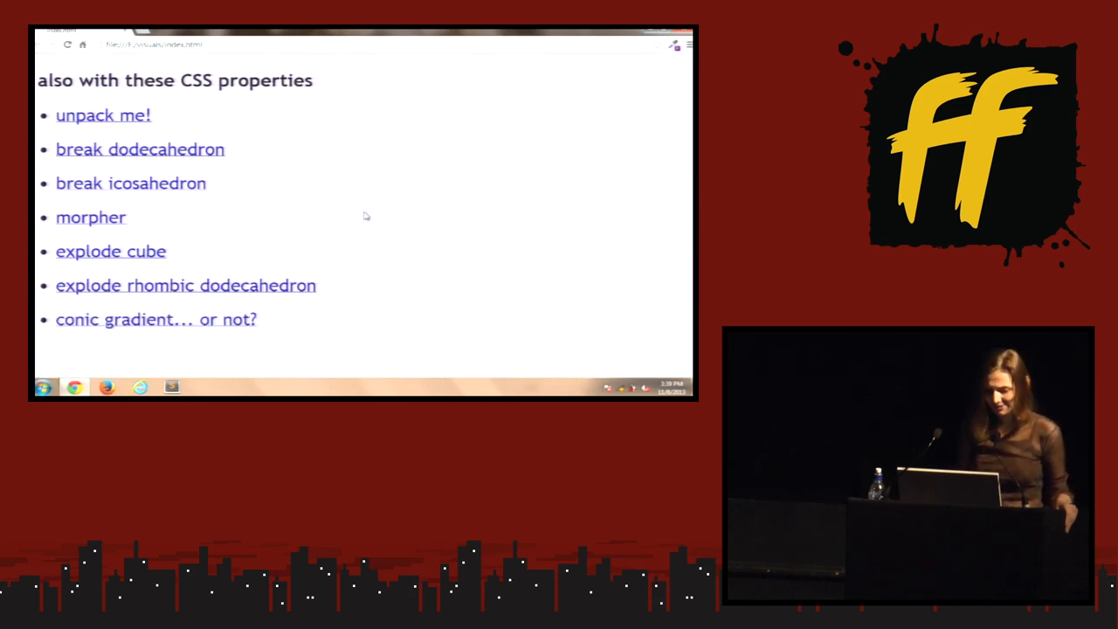
{"action": "mouse_move", "coordinate": [396, 253]}
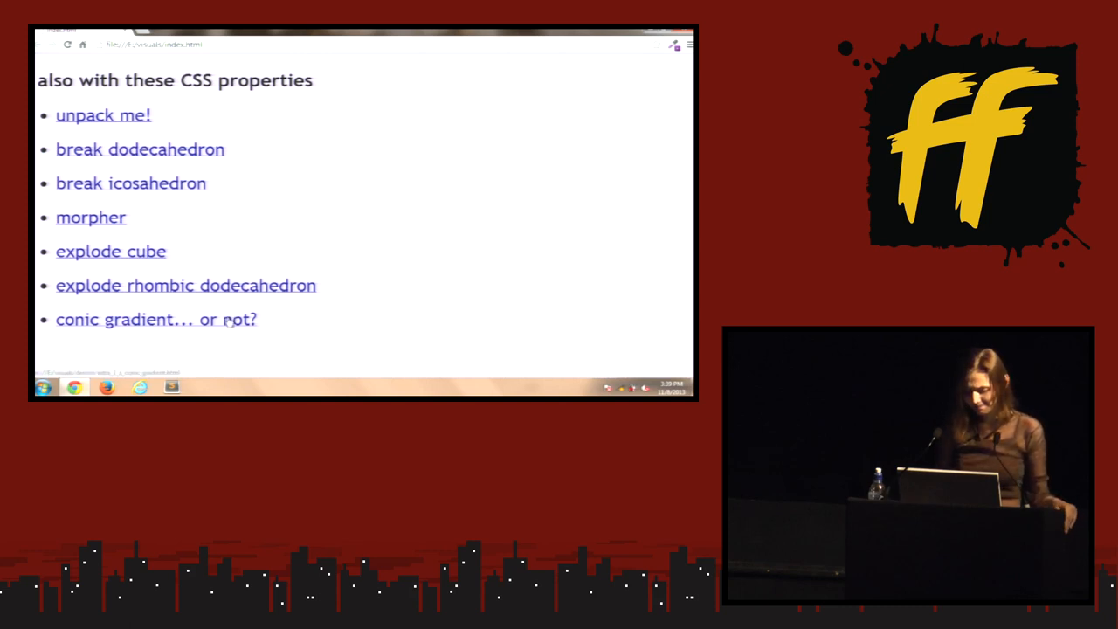
Step: View the 'conic gradient... or not?' demo, then the rainbow 'Christmas lights' grid
{"action": "left_click", "coordinate": [155, 320]}
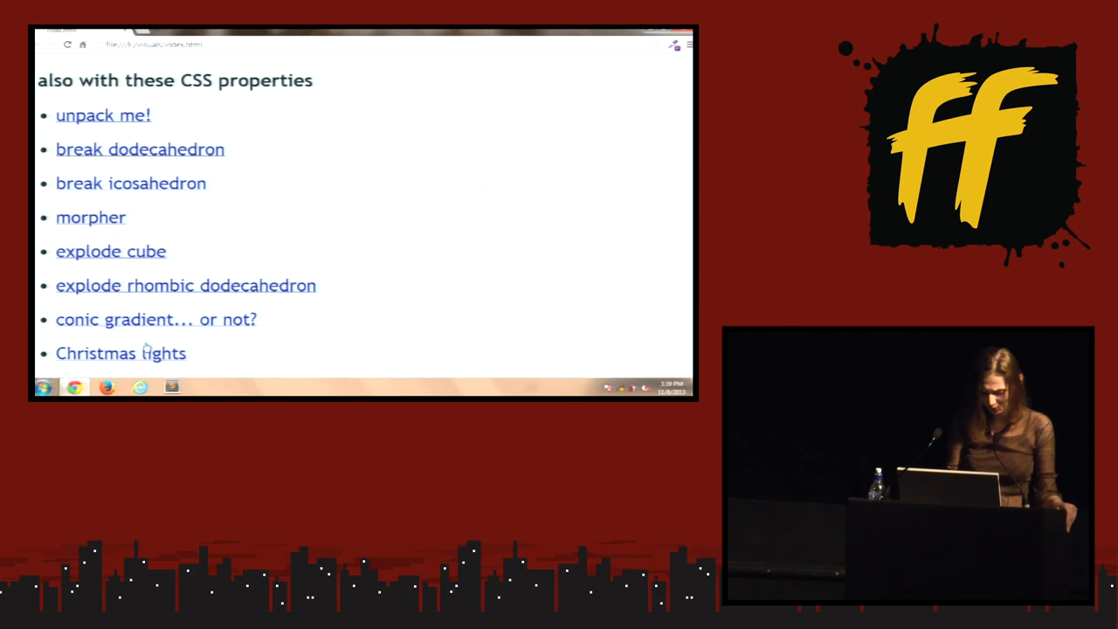
{"action": "left_click", "coordinate": [120, 353]}
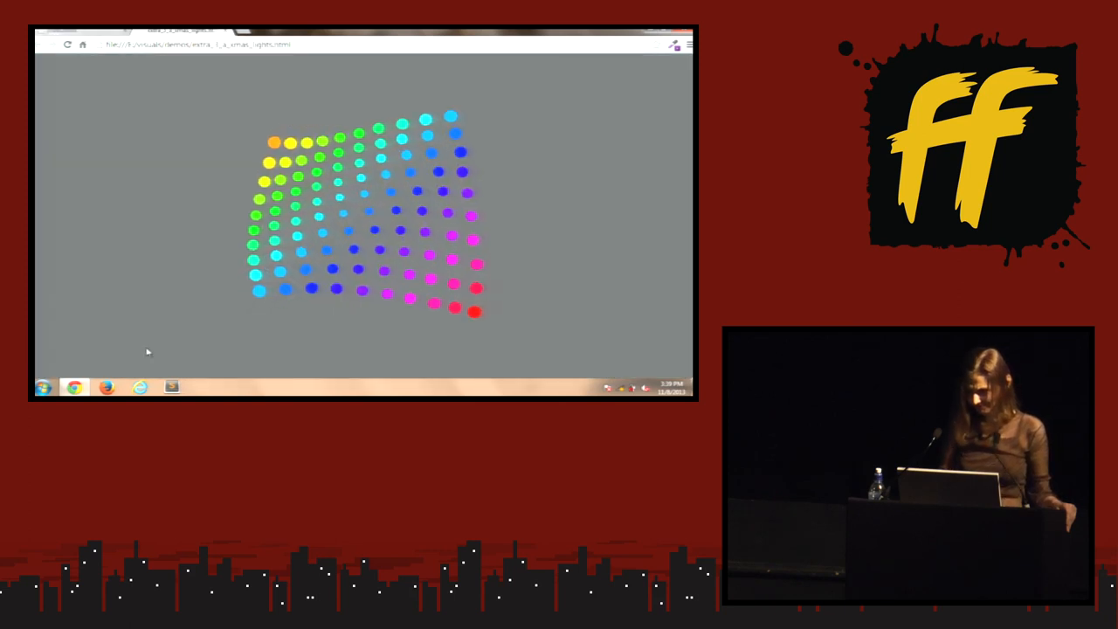